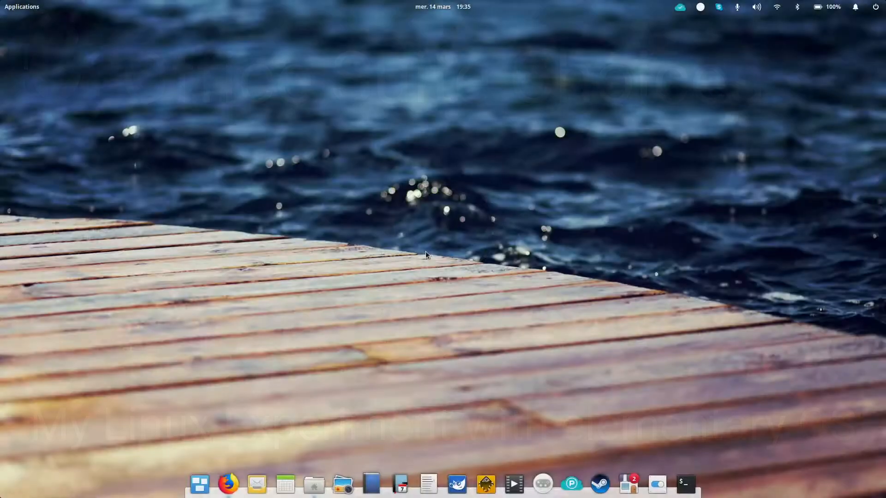
{"action": "mouse_move", "coordinate": [415, 229]}
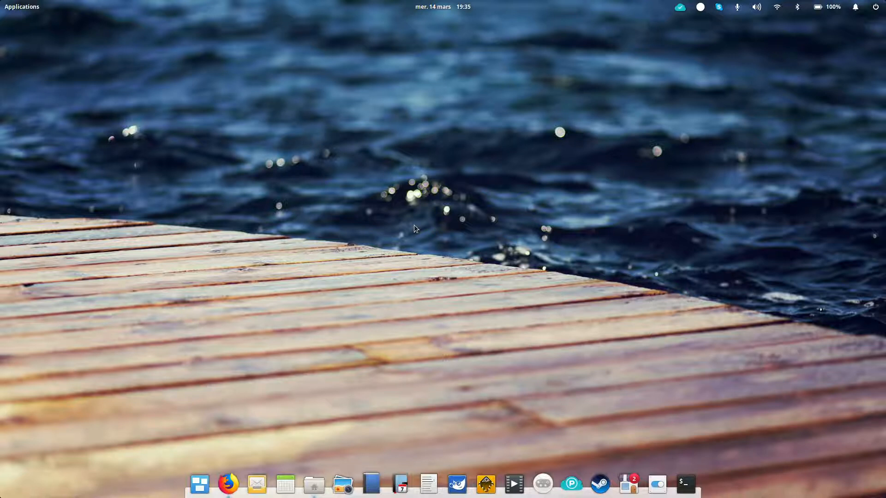
{"action": "mouse_move", "coordinate": [33, 12]}
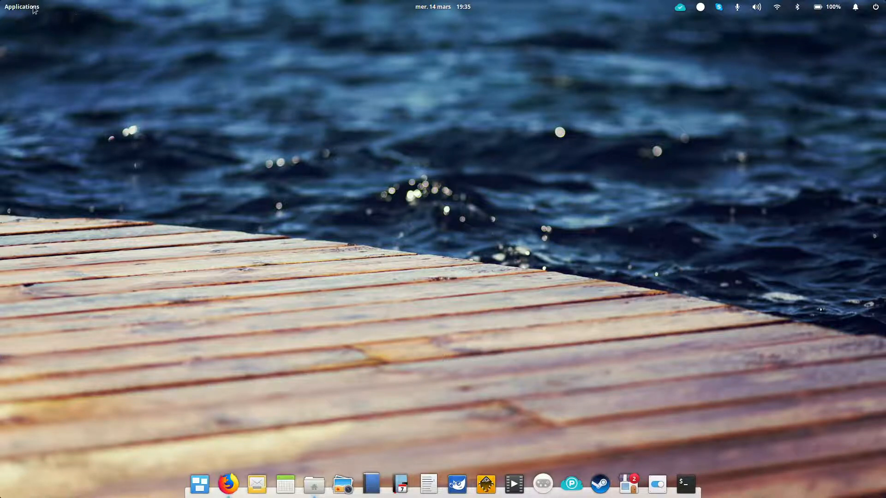
Step: Launch LibreOffice Writer from the Applications launcher's Bureautique category
{"action": "left_click", "coordinate": [18, 7]}
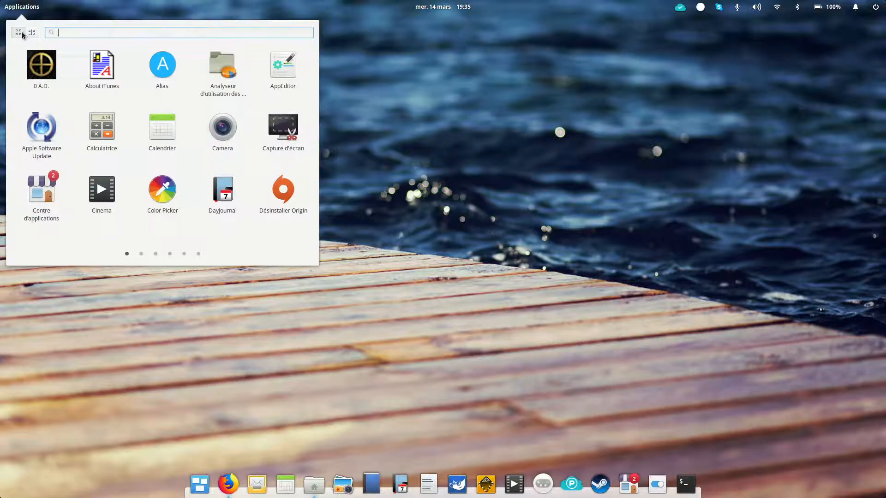
{"action": "left_click", "coordinate": [32, 32]}
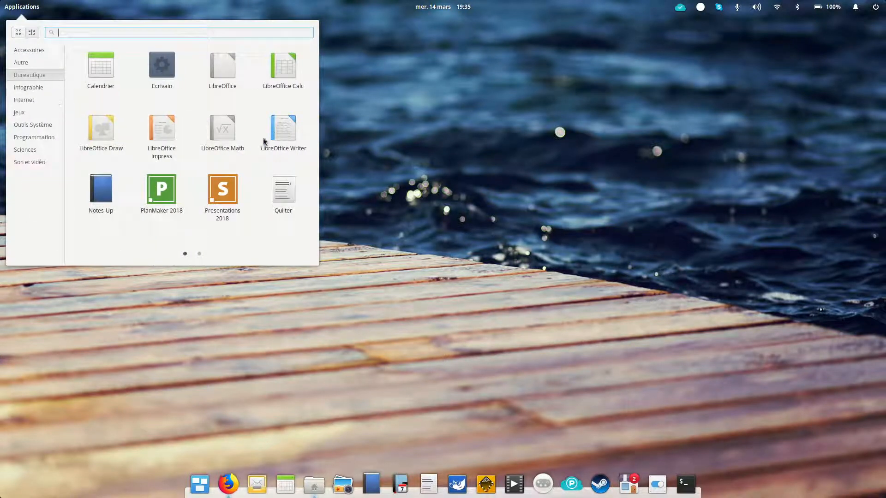
{"action": "left_click", "coordinate": [283, 126]}
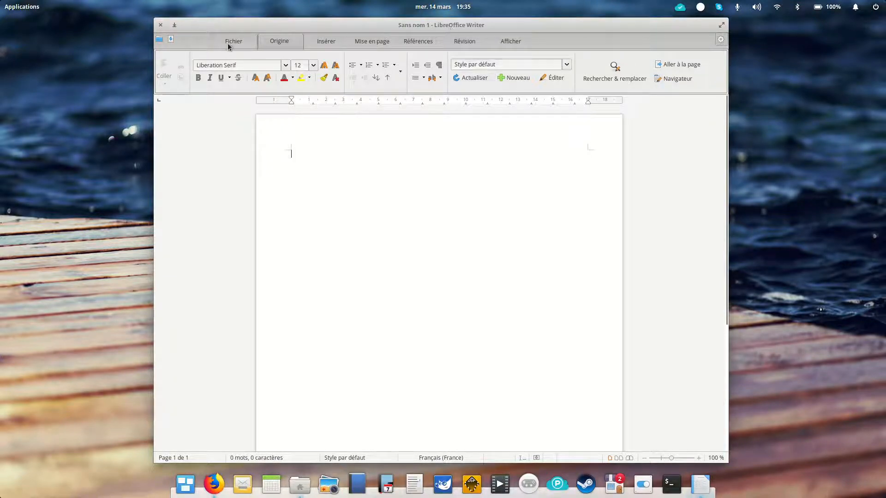
Step: Browse the review and file tabs, then try the classic and compact grouped layouts
{"action": "left_click", "coordinate": [463, 42]}
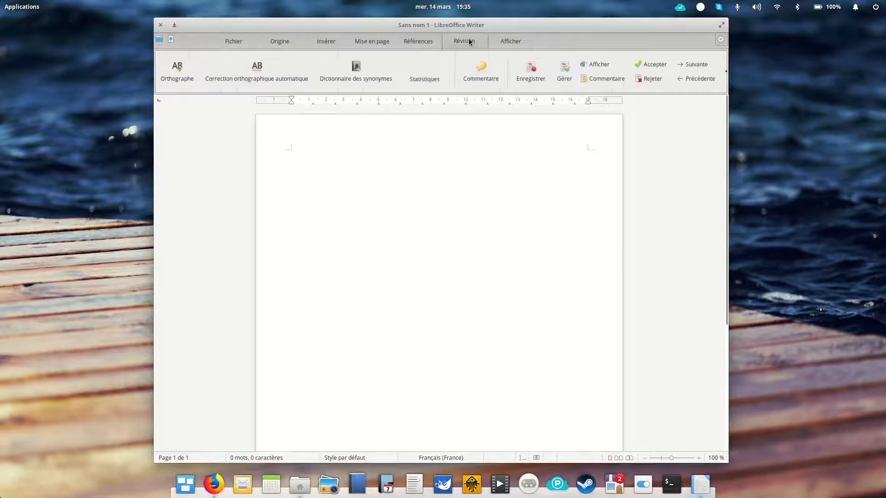
{"action": "left_click", "coordinate": [233, 40]}
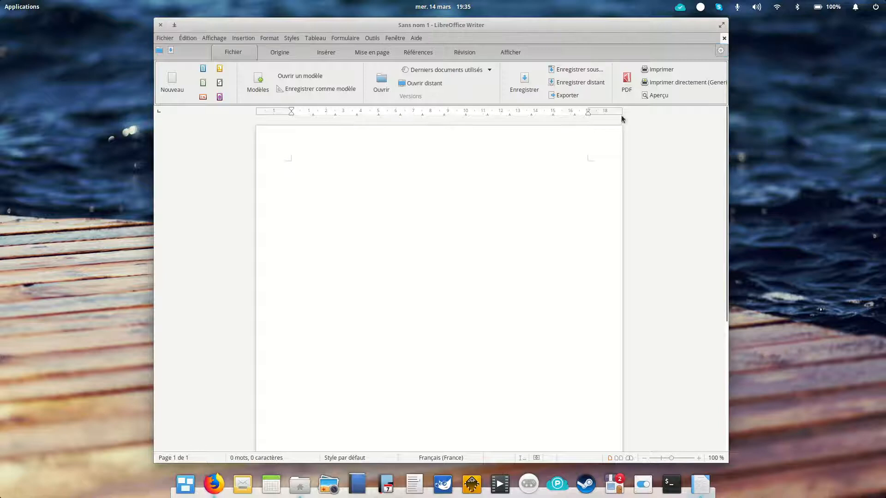
{"action": "left_click", "coordinate": [215, 37]}
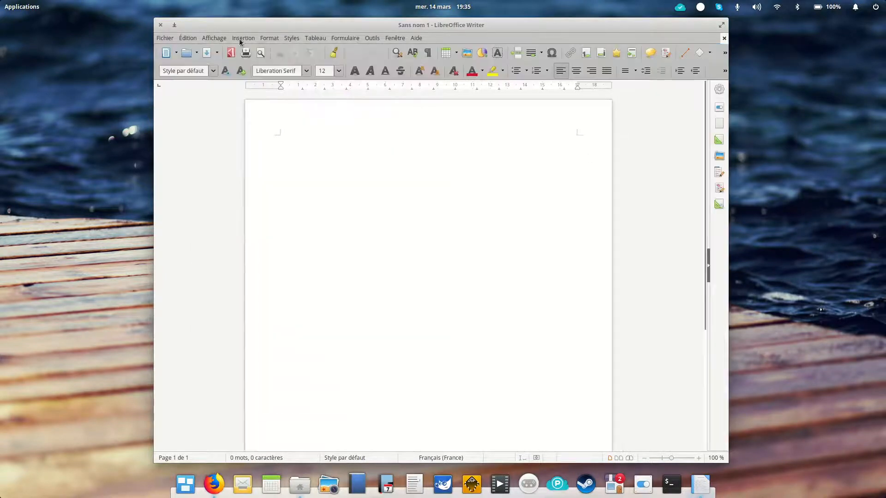
{"action": "left_click", "coordinate": [214, 37]}
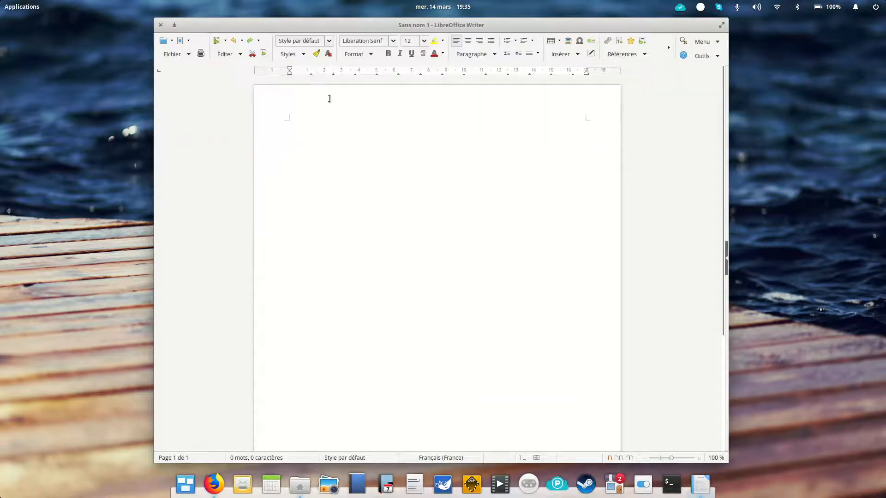
{"action": "mouse_move", "coordinate": [725, 64]}
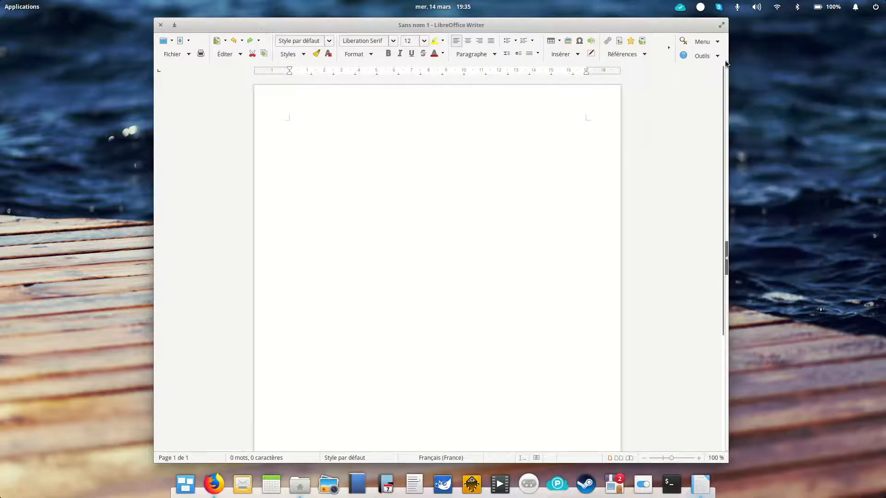
Step: Try the compact tabbed layout via Métabarre, then return to the full Onglets layout
{"action": "left_click", "coordinate": [702, 42]}
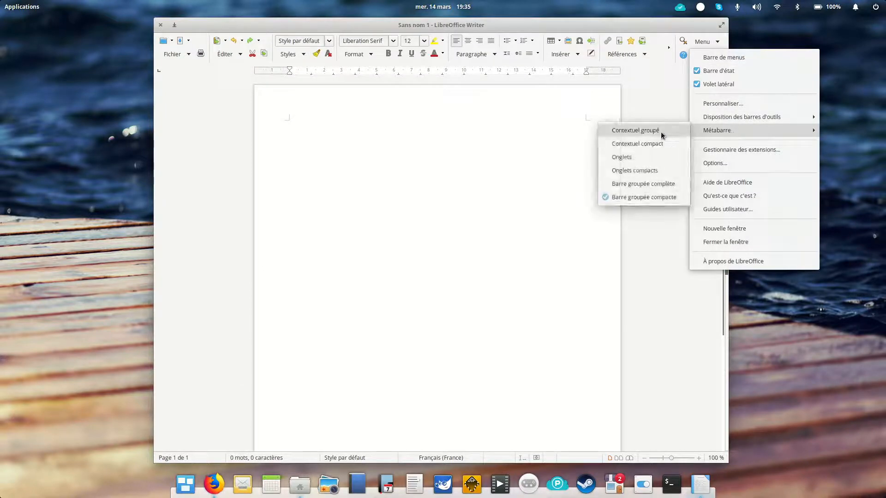
{"action": "left_click", "coordinate": [635, 130]}
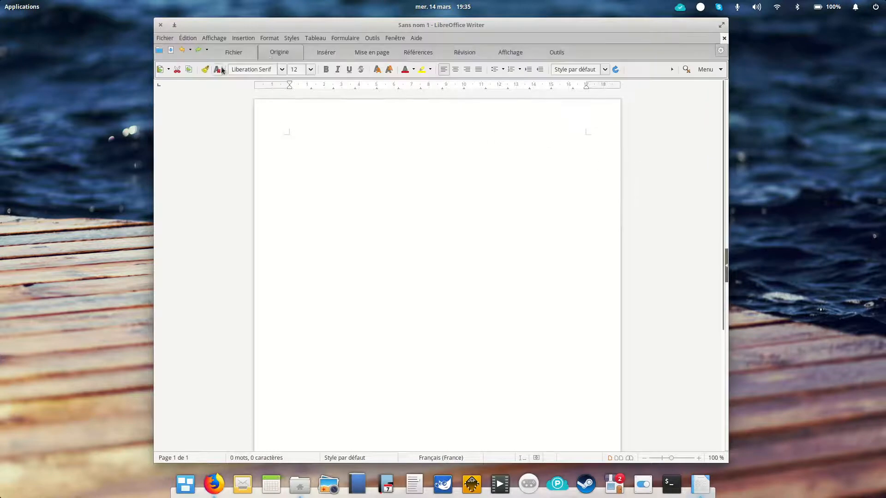
{"action": "left_click", "coordinate": [234, 52]}
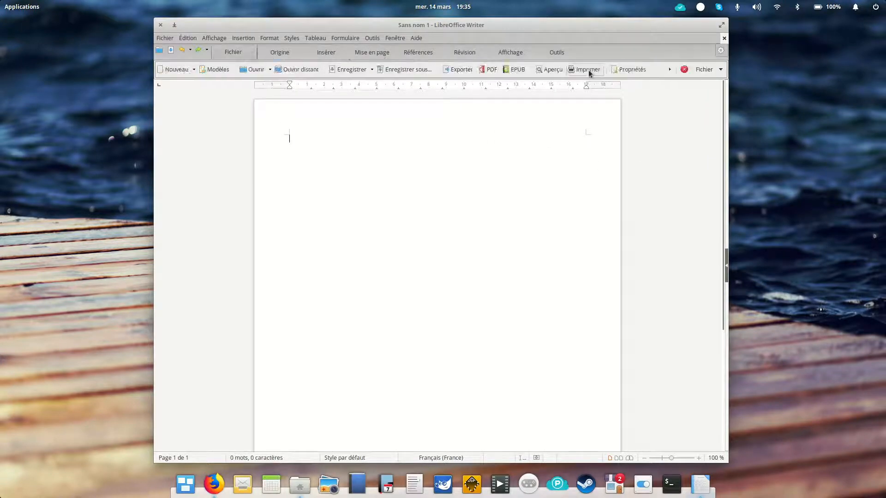
{"action": "left_click", "coordinate": [720, 70]}
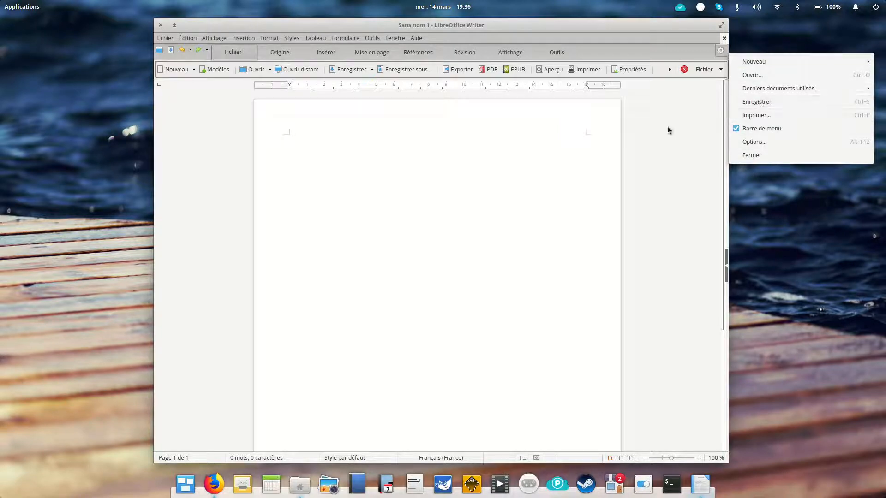
{"action": "left_click", "coordinate": [214, 37]}
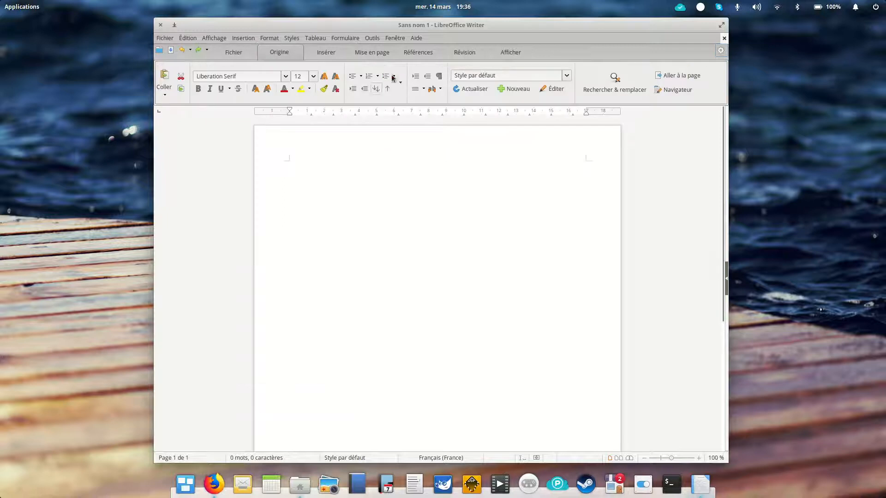
{"action": "left_click", "coordinate": [19, 6]}
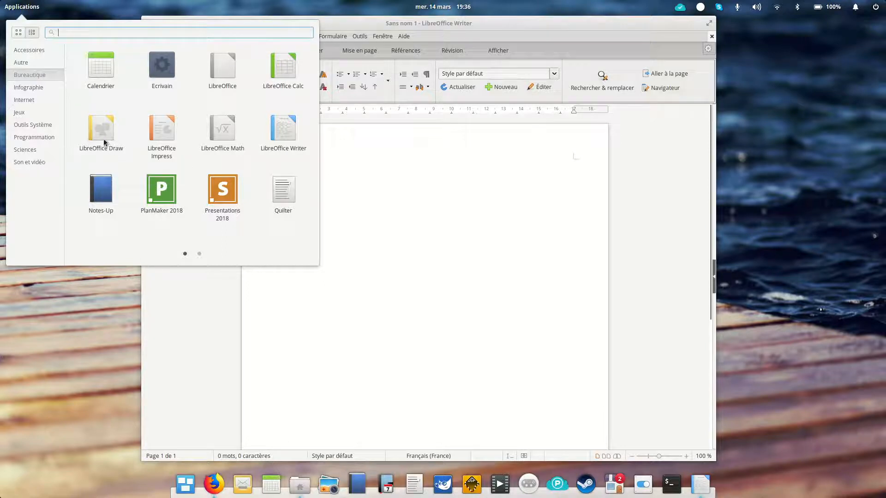
{"action": "mouse_move", "coordinate": [159, 126]}
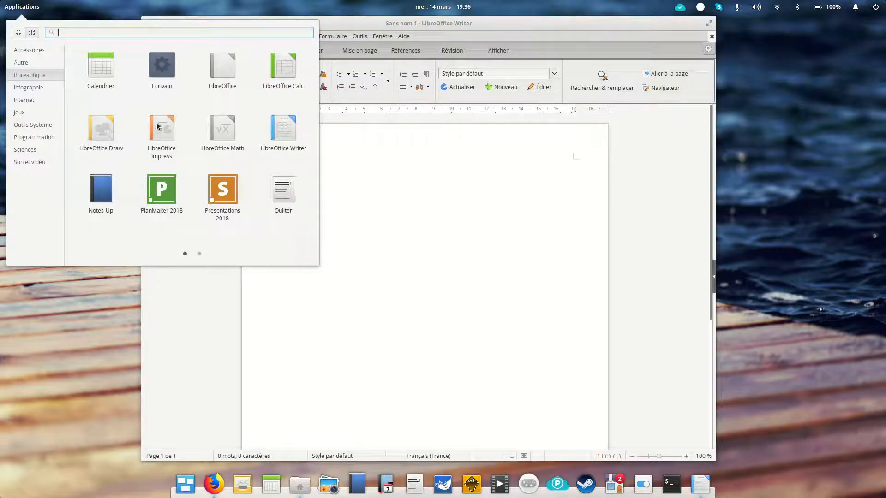
{"action": "mouse_move", "coordinate": [217, 128]}
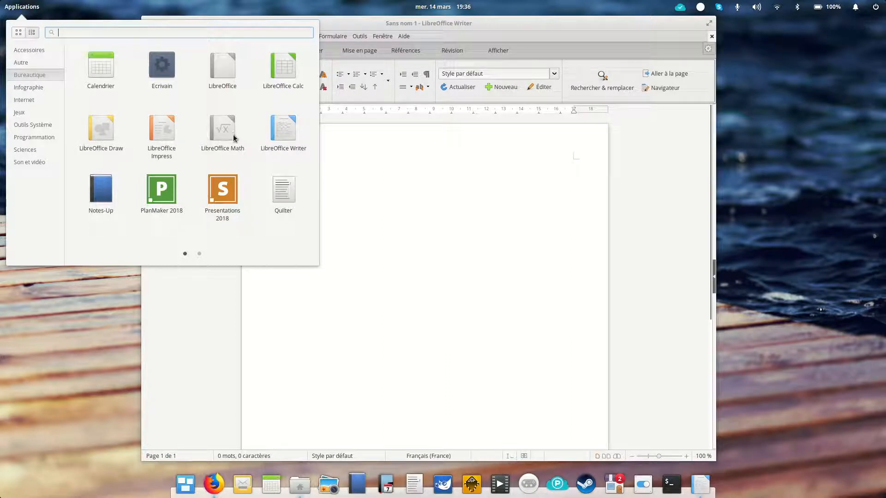
{"action": "mouse_move", "coordinate": [235, 137]}
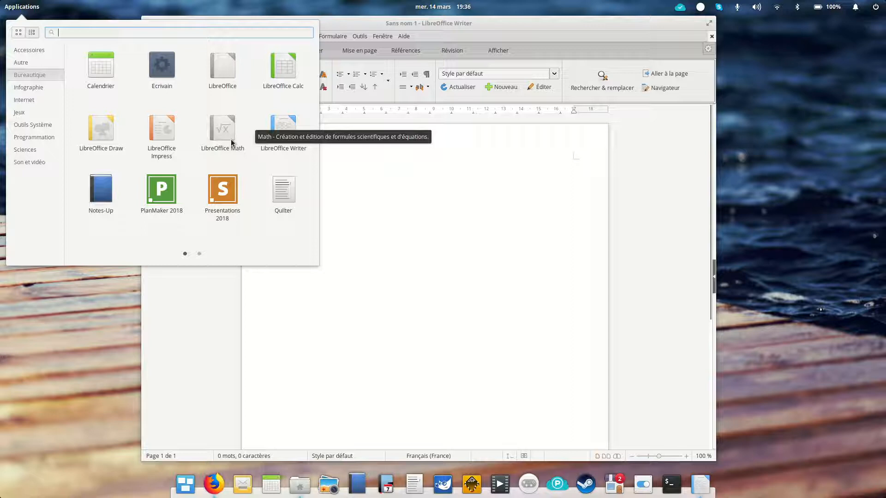
{"action": "mouse_move", "coordinate": [264, 189]}
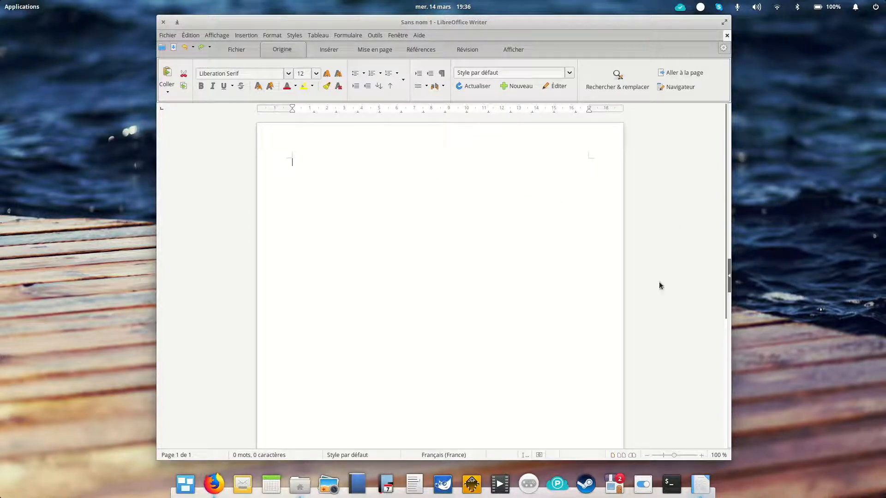
{"action": "mouse_move", "coordinate": [463, 279]}
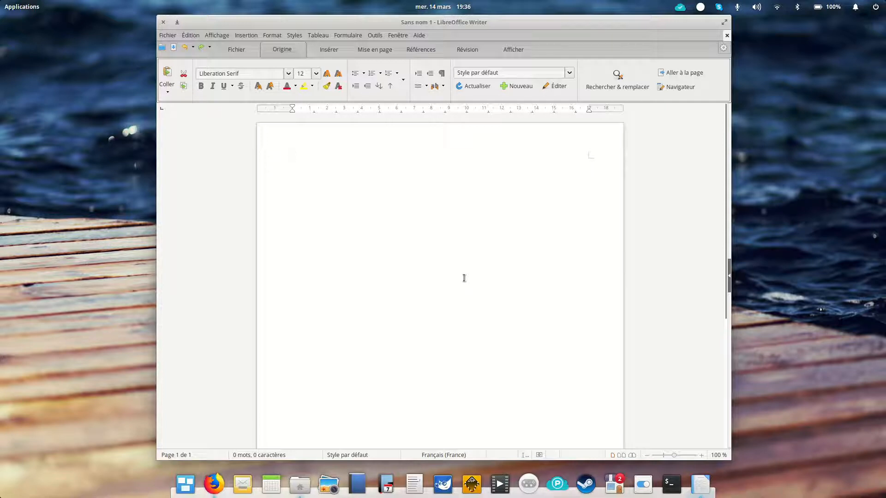
{"action": "left_click", "coordinate": [292, 160]}
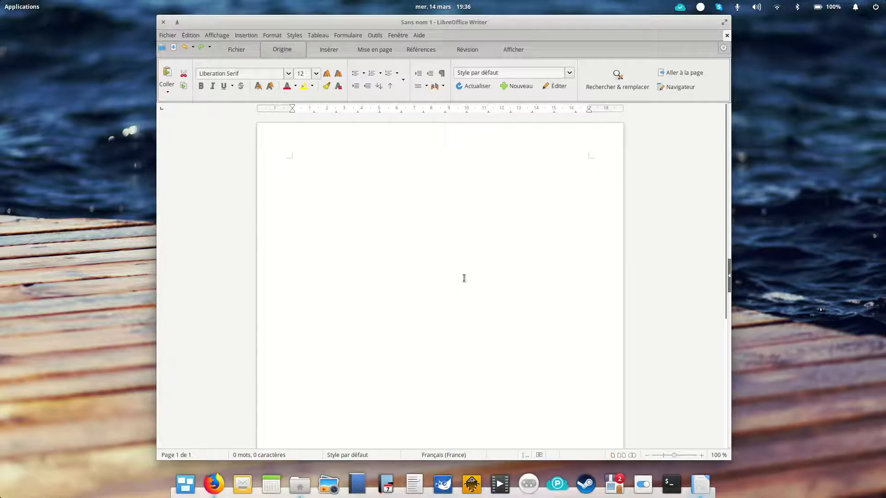
{"action": "left_click", "coordinate": [292, 160]}
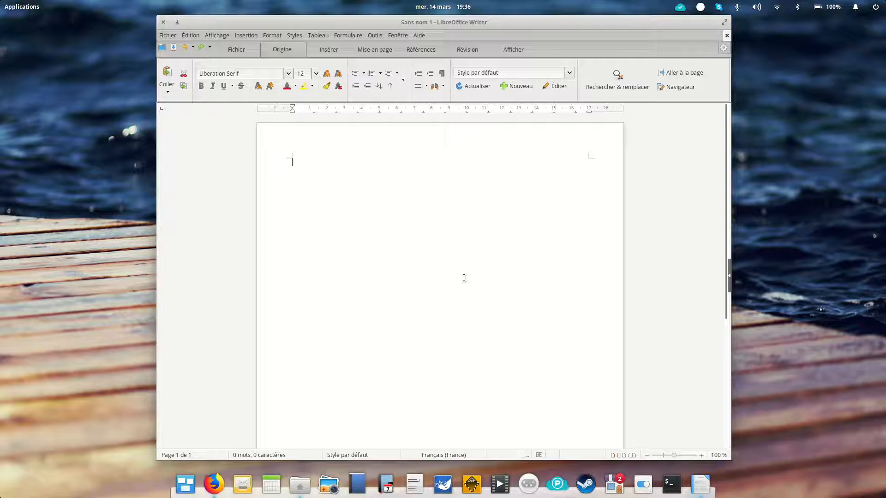
{"action": "mouse_move", "coordinate": [473, 249]}
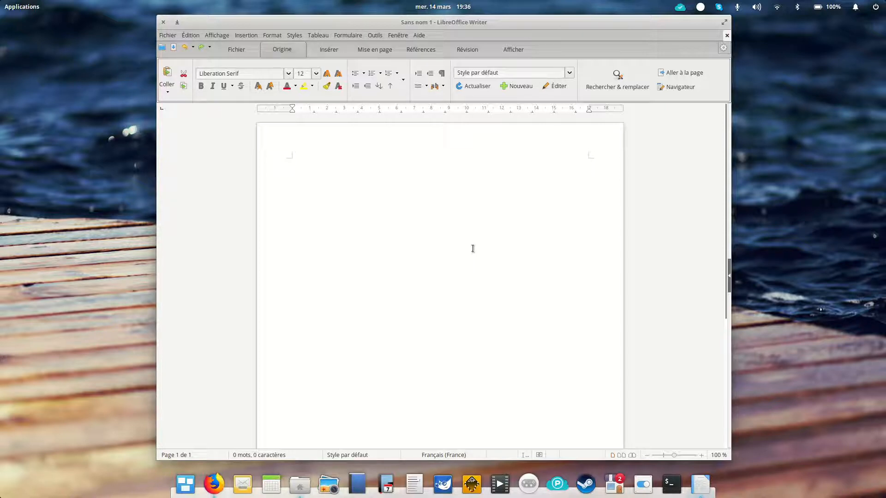
{"action": "mouse_move", "coordinate": [398, 74]}
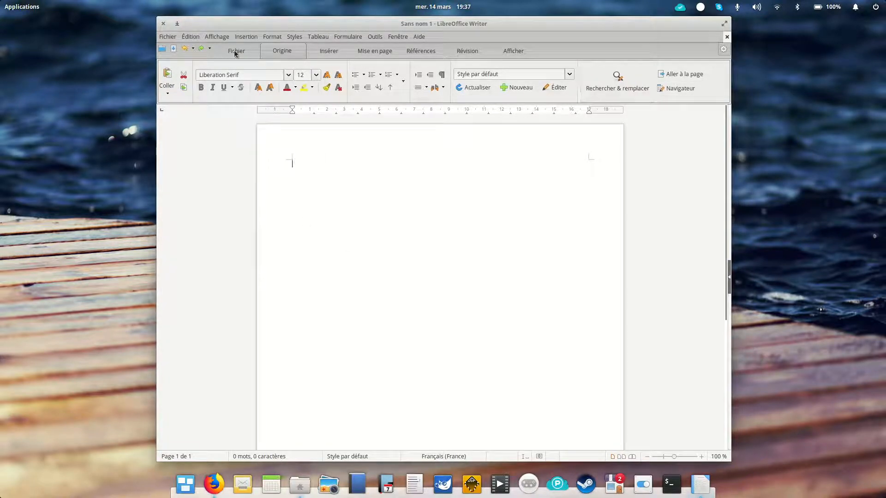
{"action": "left_click", "coordinate": [236, 50]}
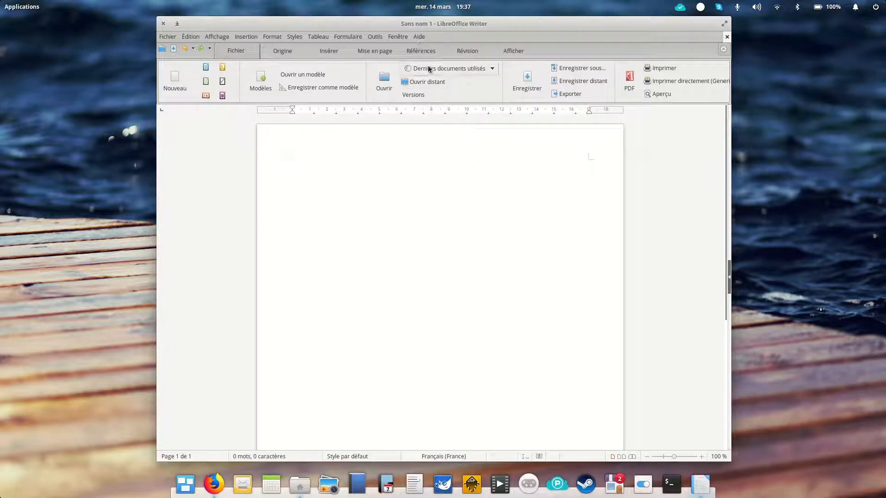
{"action": "left_click", "coordinate": [418, 37]}
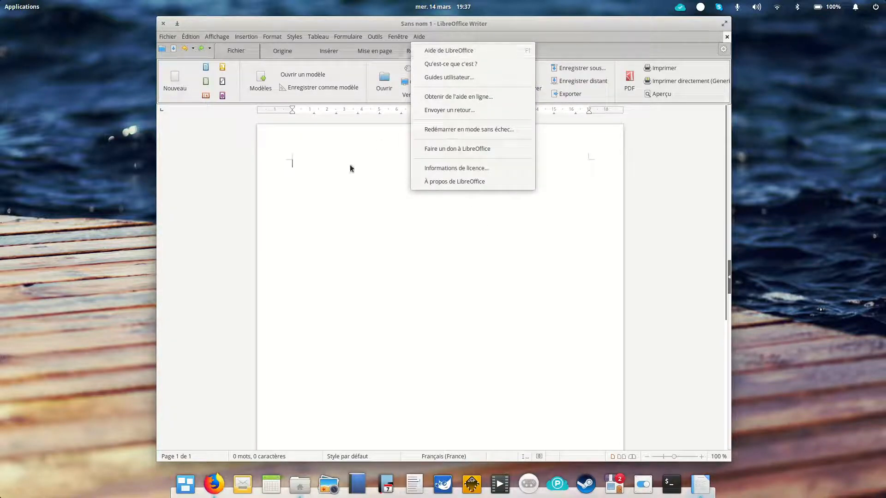
{"action": "left_click", "coordinate": [191, 37]}
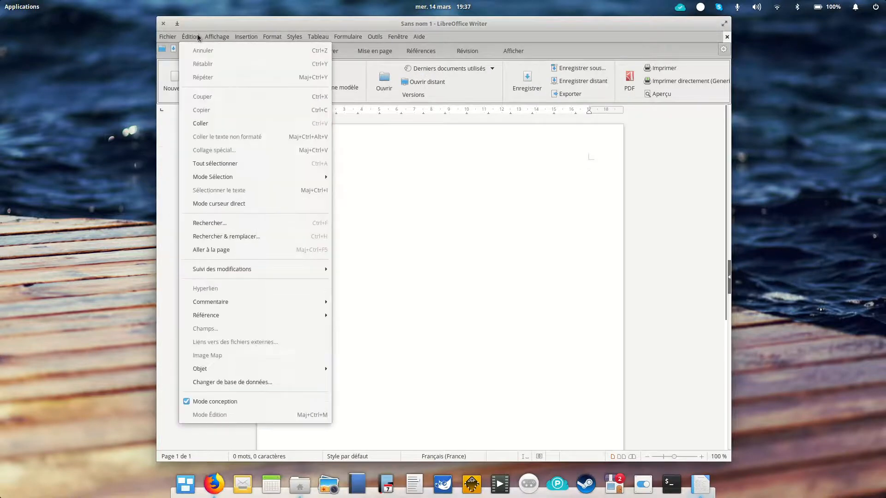
{"action": "left_click", "coordinate": [190, 37]}
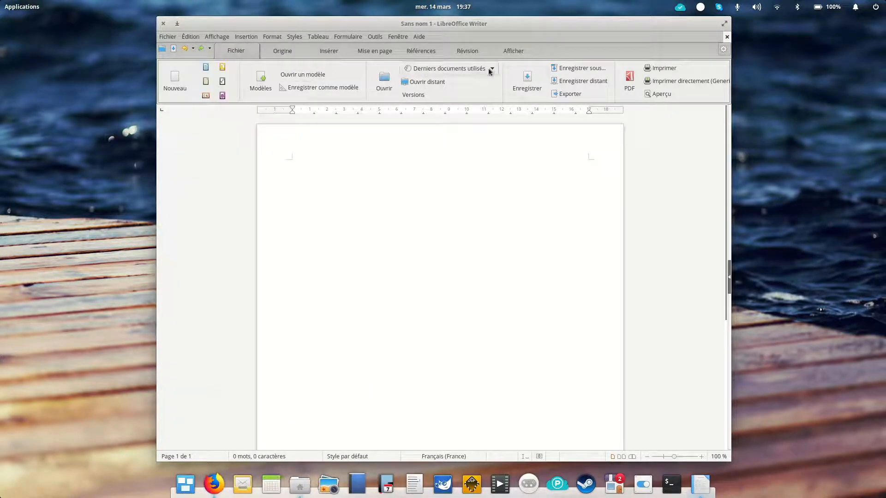
{"action": "left_click", "coordinate": [282, 51]}
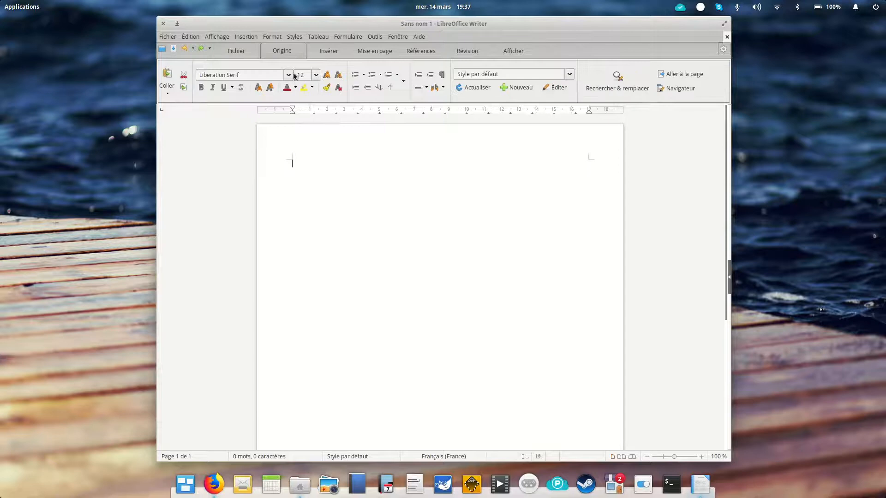
{"action": "left_click", "coordinate": [288, 74]}
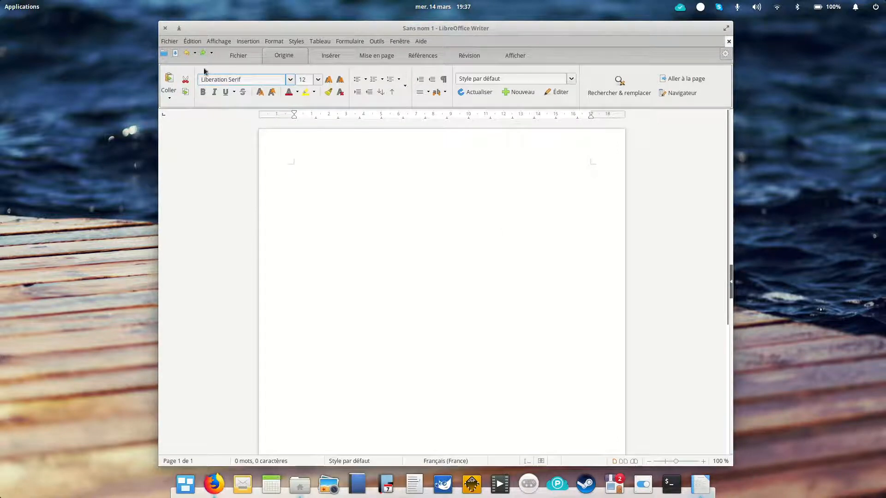
Step: Close LibreOffice Writer and launch WPS Writer from the office applications
{"action": "left_click", "coordinate": [18, 6]}
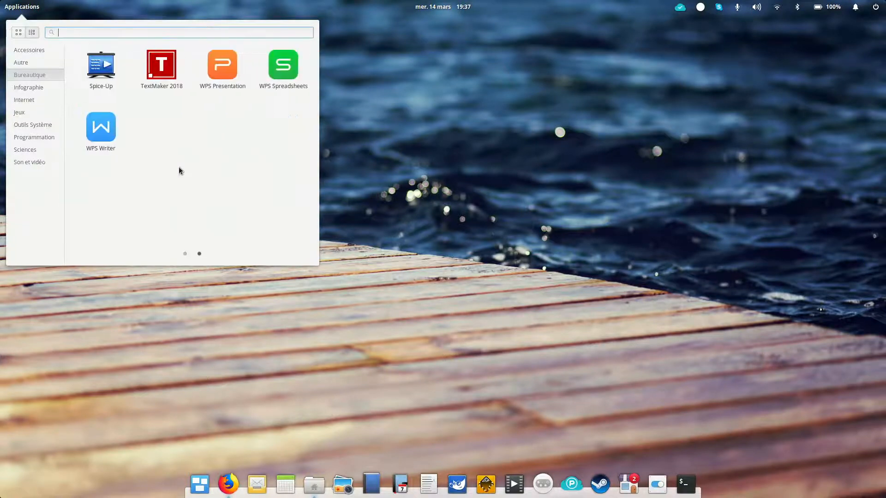
{"action": "mouse_move", "coordinate": [183, 151]}
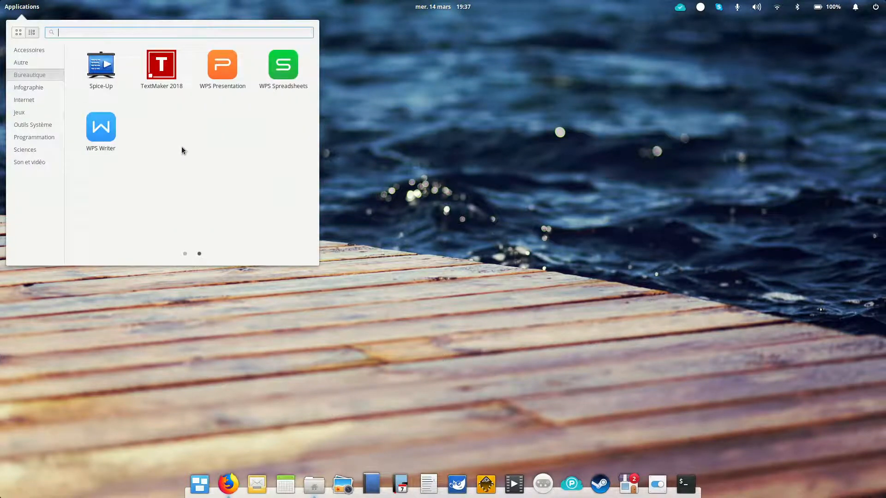
{"action": "left_click", "coordinate": [101, 127]}
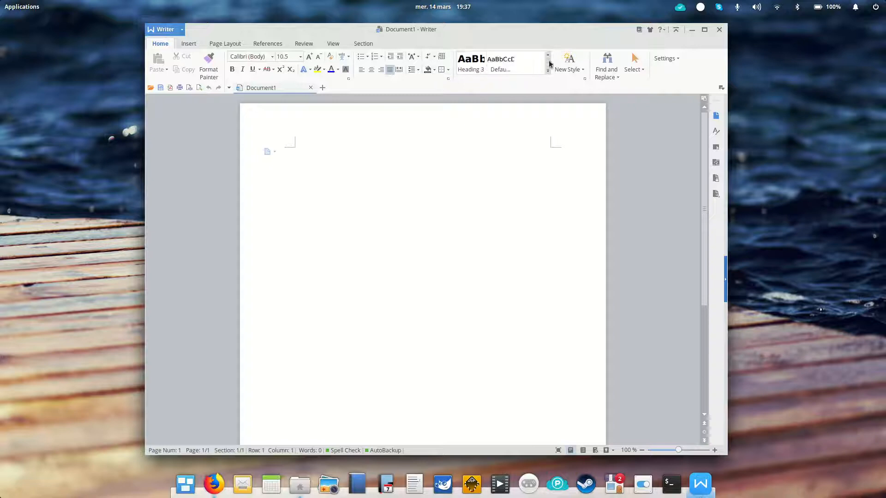
Step: Browse the WPS ribbon tabs and set the interface skin to 2016 Black
{"action": "left_click", "coordinate": [665, 58]}
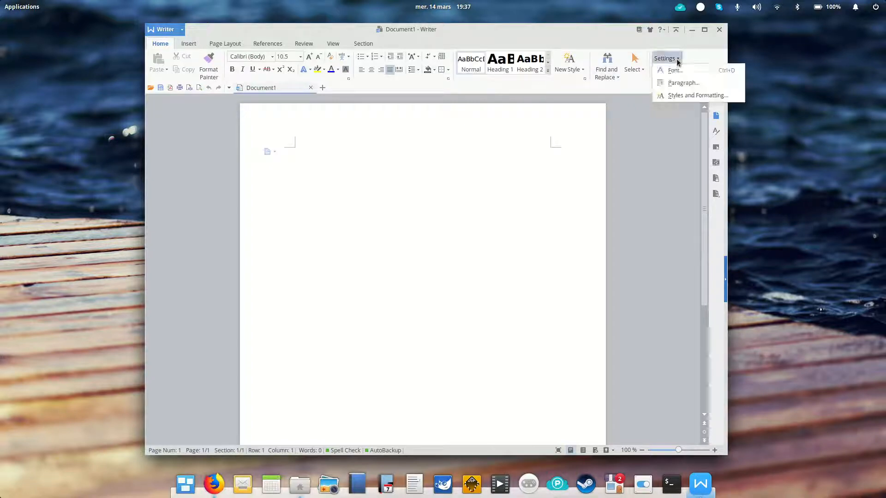
{"action": "left_click", "coordinate": [224, 43]}
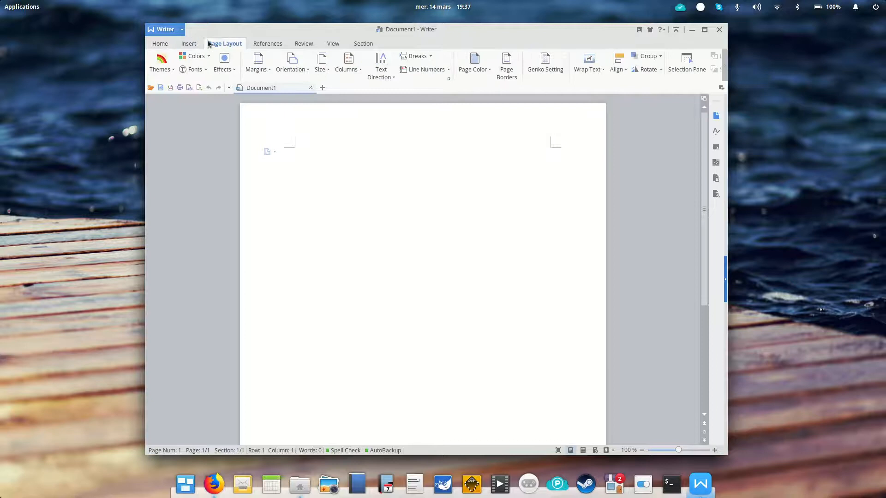
{"action": "left_click", "coordinate": [164, 29]}
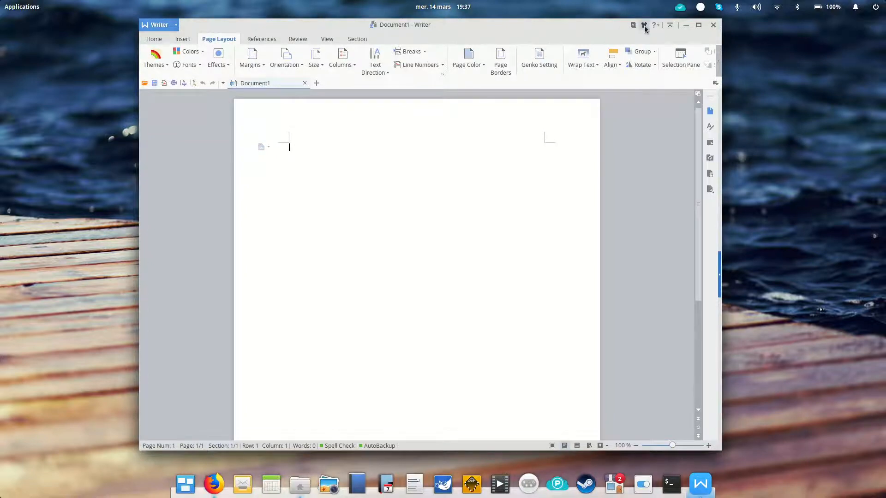
{"action": "left_click", "coordinate": [644, 25]}
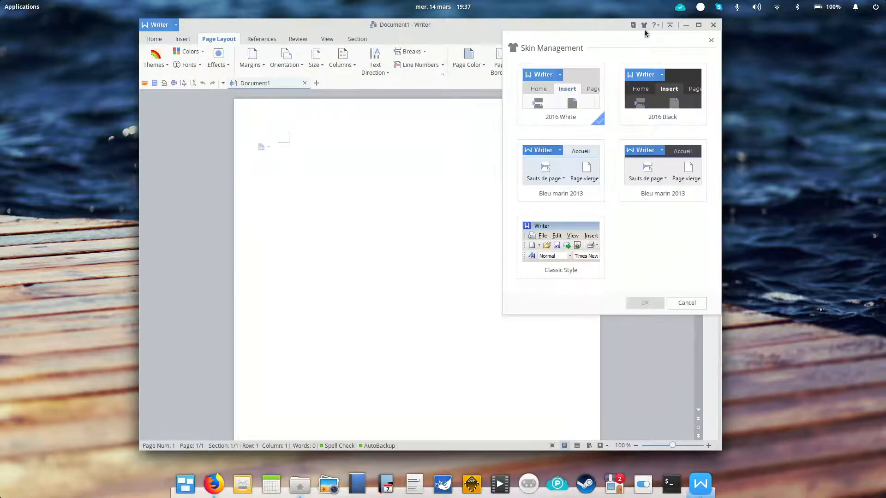
{"action": "left_click", "coordinate": [663, 92]}
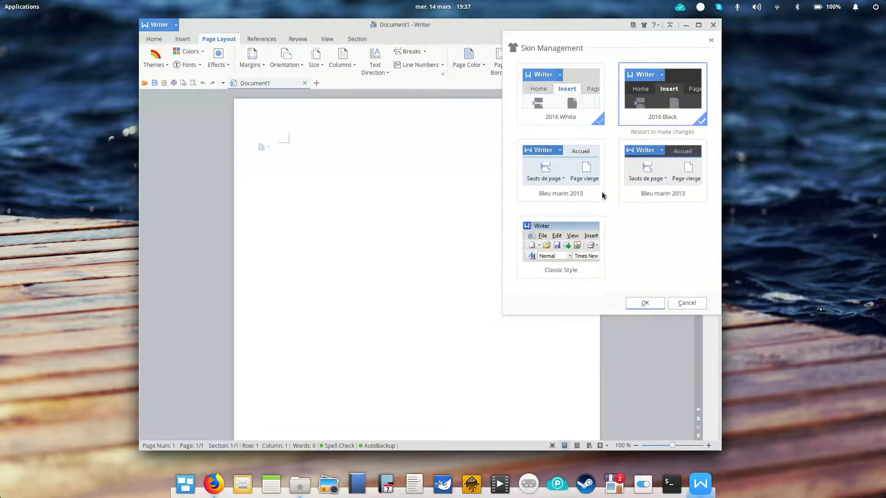
{"action": "left_click", "coordinate": [645, 303]}
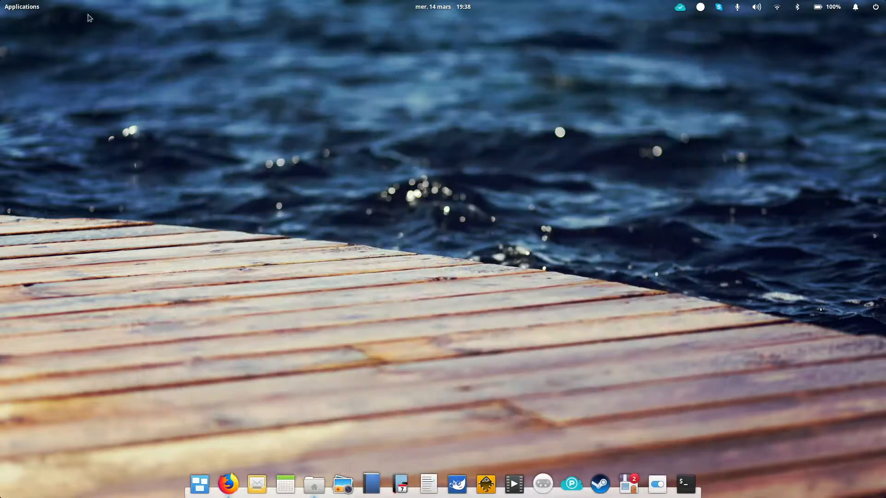
Step: Relaunch WPS Writer with the dark skin, dismiss the fonts warning, browse fonts and close it
{"action": "left_click", "coordinate": [21, 7]}
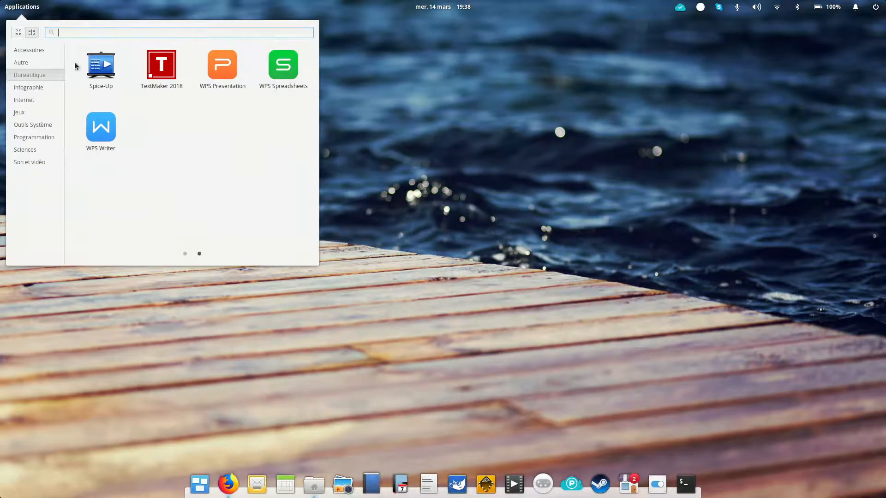
{"action": "left_click", "coordinate": [101, 127]}
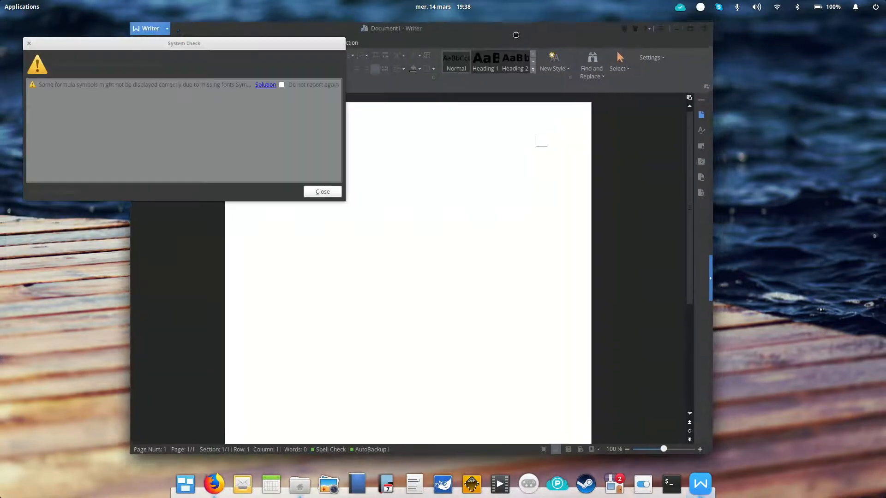
{"action": "left_click", "coordinate": [323, 192]}
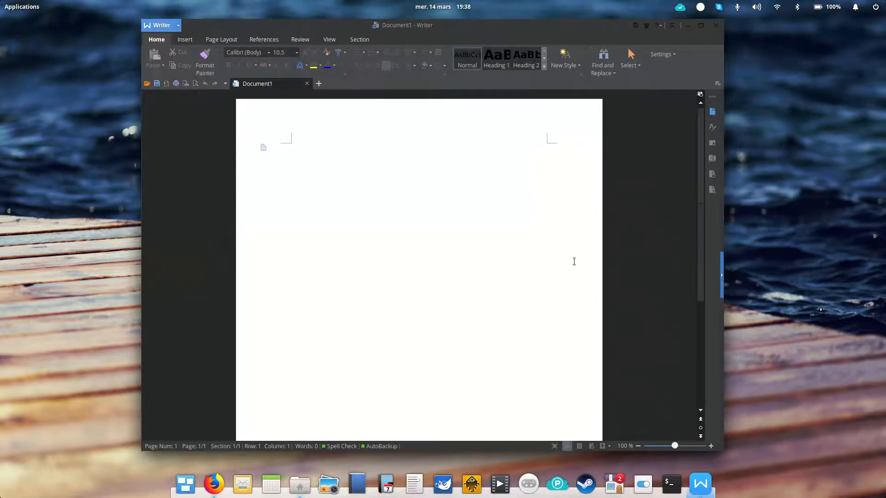
{"action": "mouse_move", "coordinate": [564, 258]}
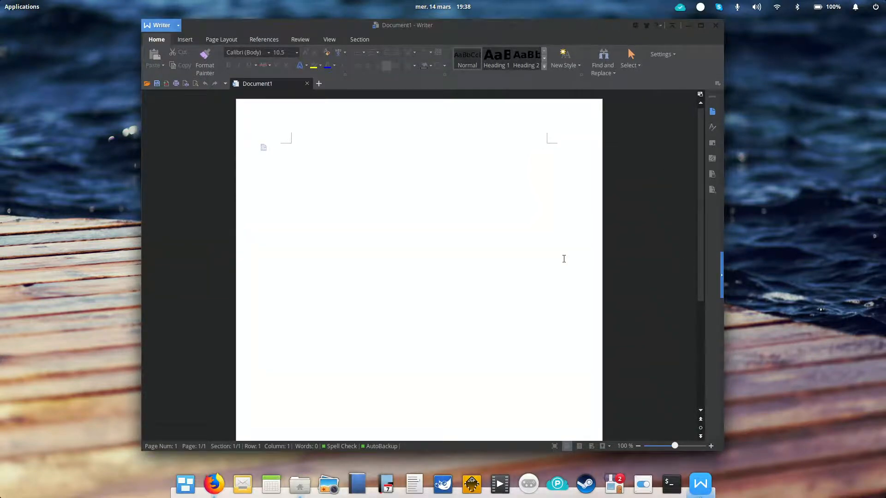
{"action": "mouse_move", "coordinate": [493, 242]}
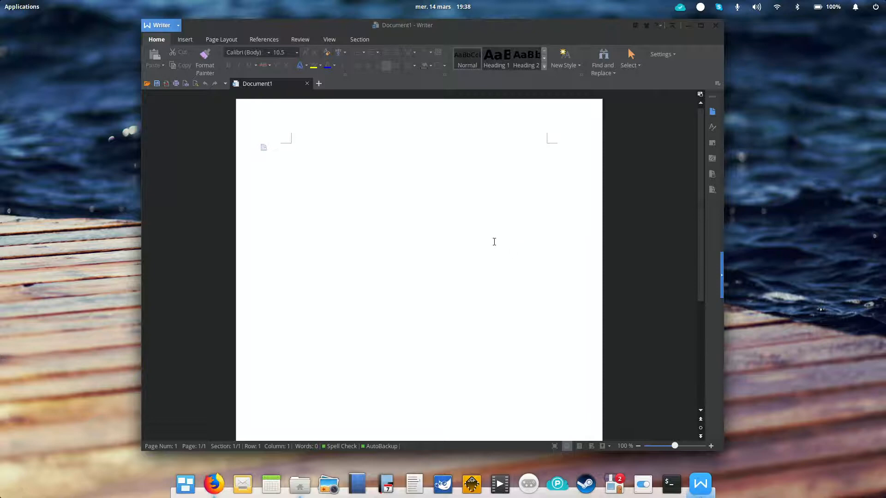
{"action": "left_click_drag", "start_coordinate": [402, 24], "coordinate": [419, 24]}
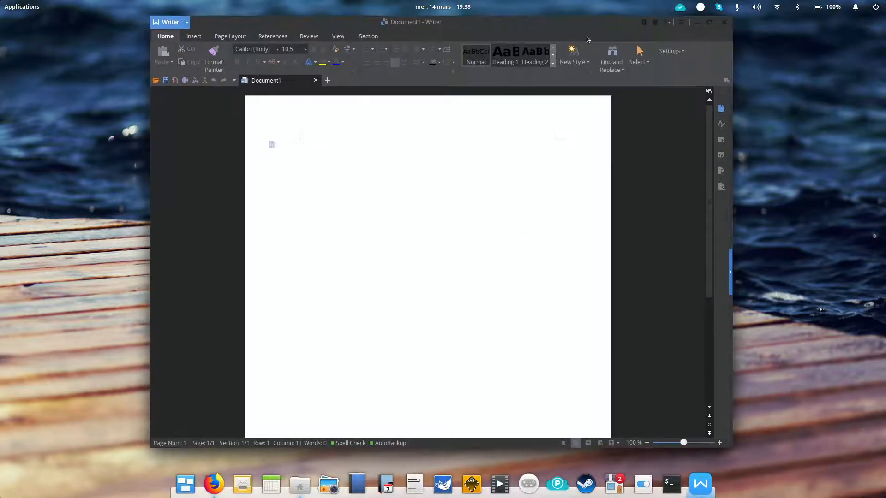
{"action": "mouse_move", "coordinate": [319, 153]}
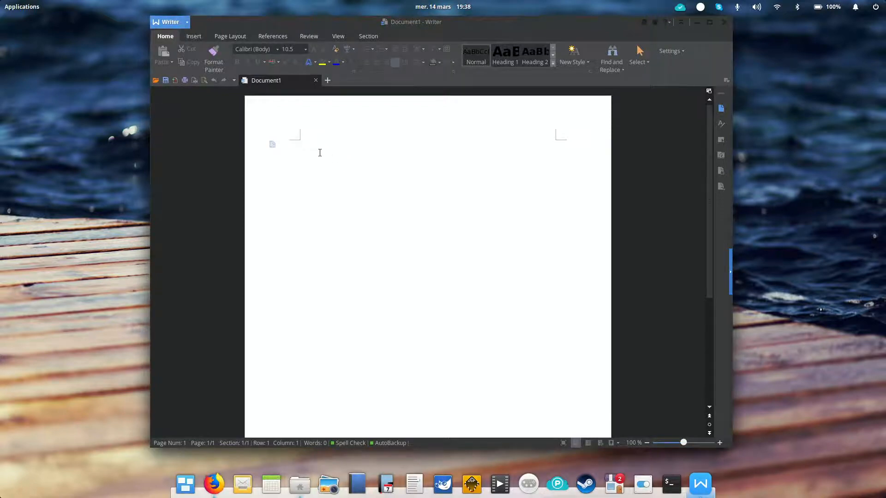
{"action": "mouse_move", "coordinate": [746, 457]}
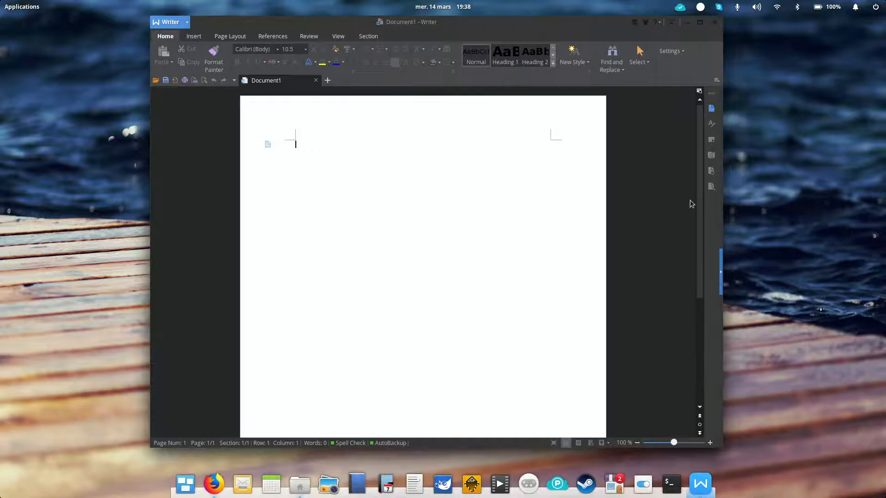
{"action": "mouse_move", "coordinate": [369, 72]}
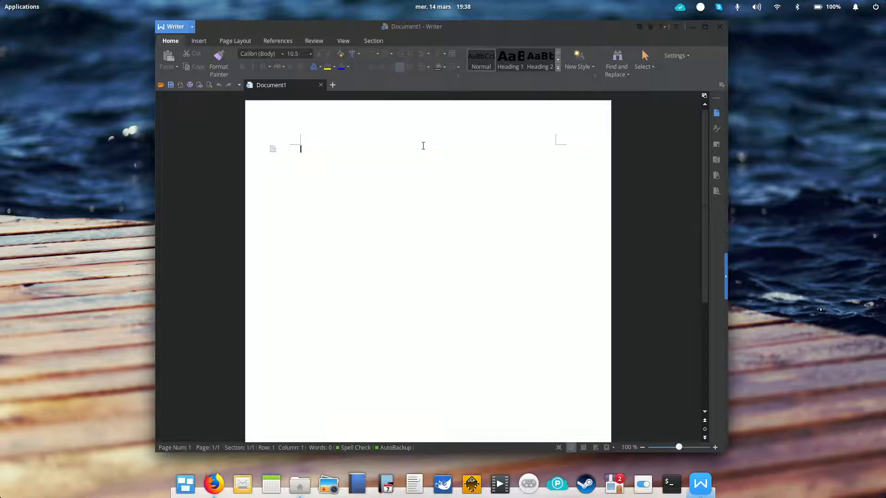
{"action": "left_click", "coordinate": [283, 54]}
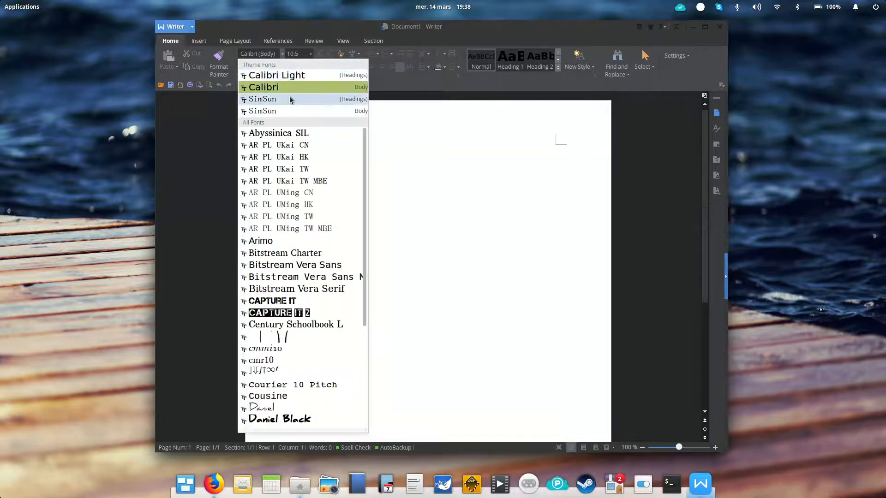
{"action": "mouse_move", "coordinate": [293, 76]}
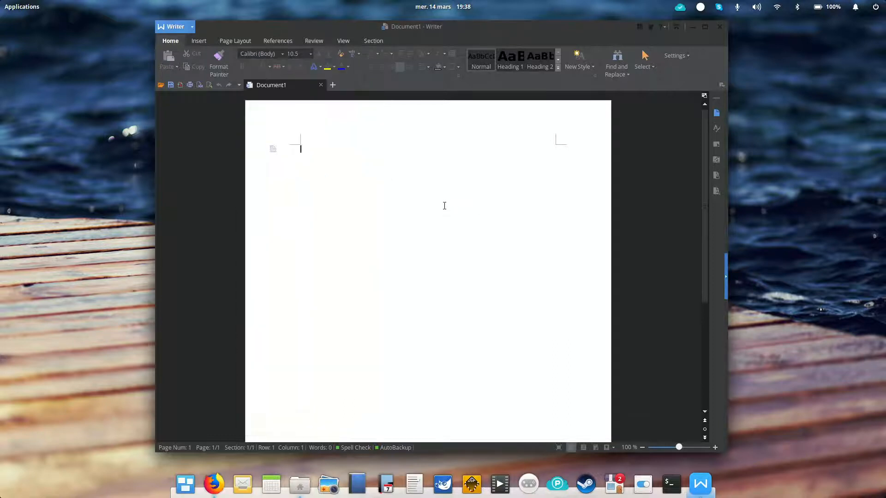
{"action": "mouse_move", "coordinate": [380, 157]}
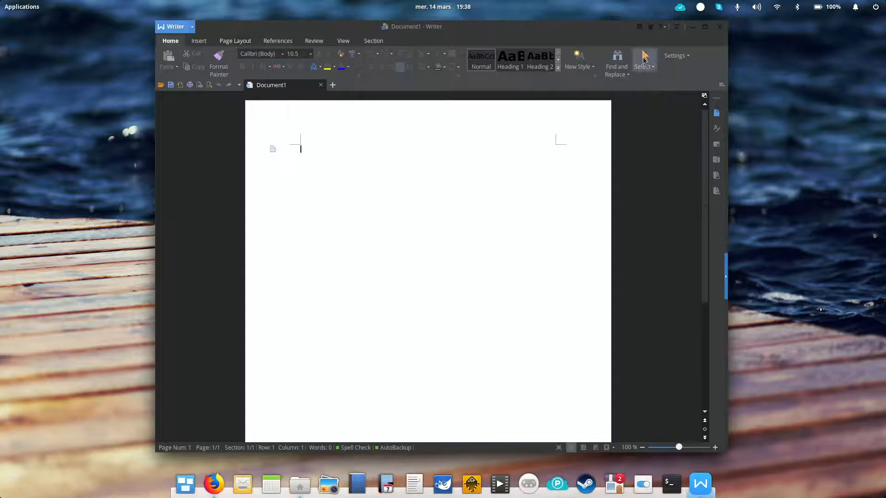
{"action": "left_click", "coordinate": [720, 27]}
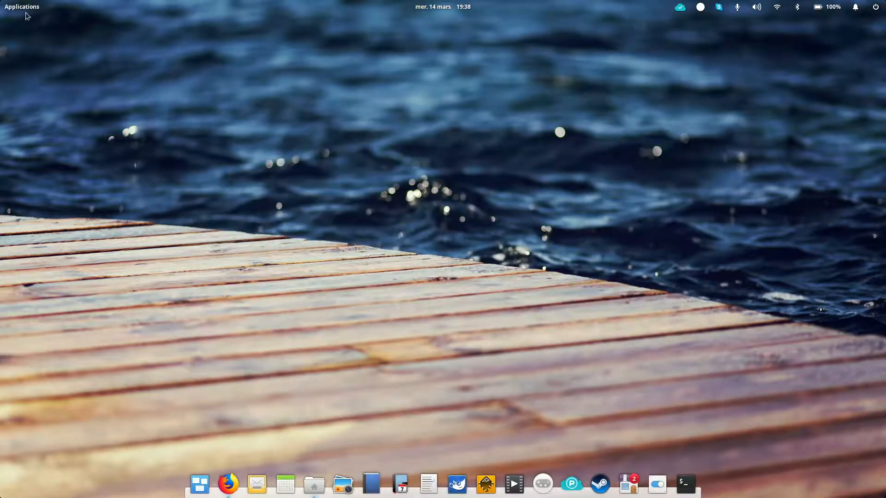
Step: Launch TextMaker 2018 with the ribbon design and continue past the trial welcome notice
{"action": "left_click", "coordinate": [18, 6]}
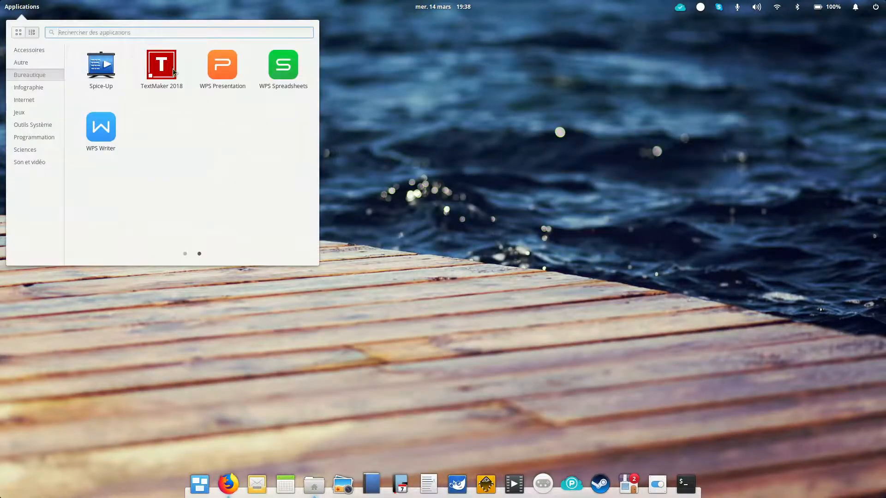
{"action": "left_click", "coordinate": [161, 64]}
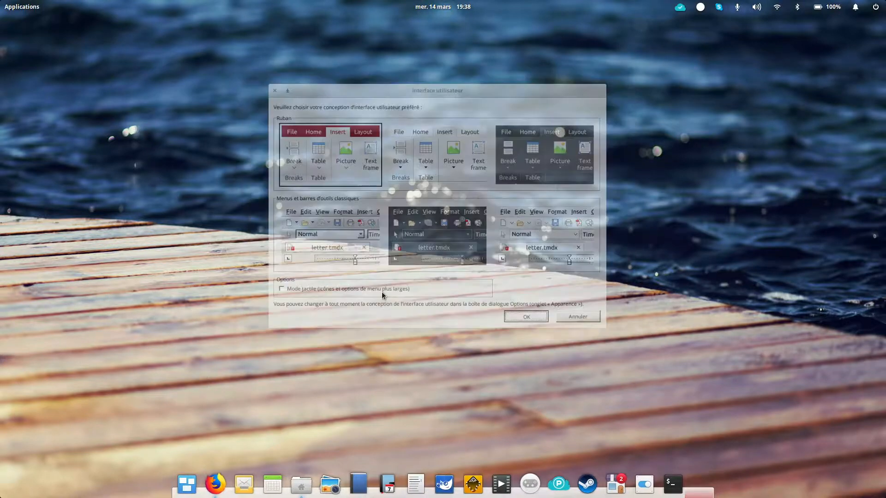
{"action": "left_click", "coordinate": [526, 316]}
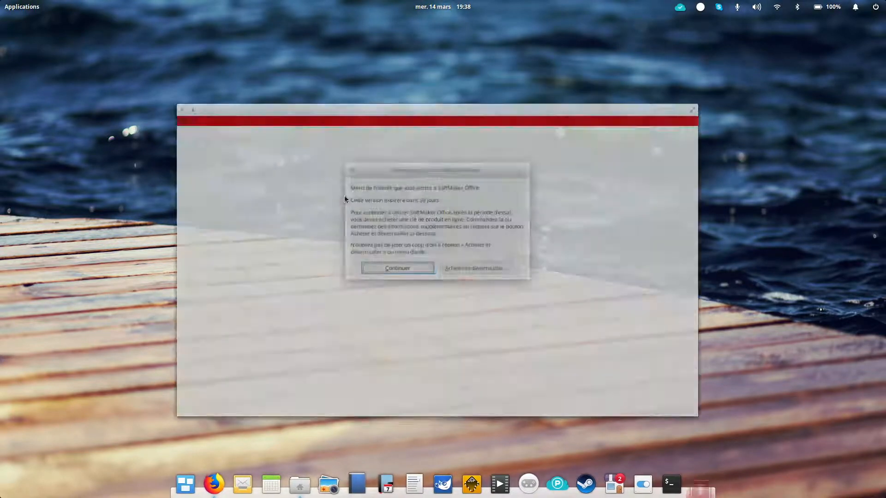
{"action": "left_click", "coordinate": [18, 7]}
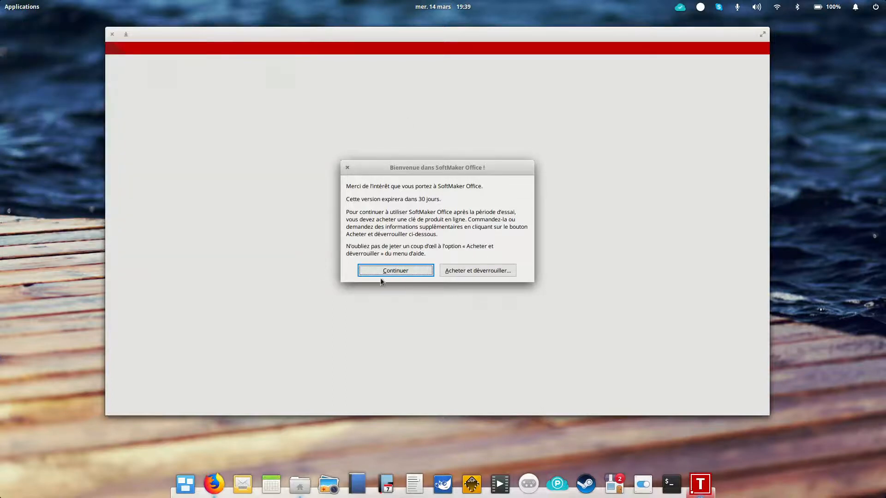
{"action": "left_click", "coordinate": [395, 271]}
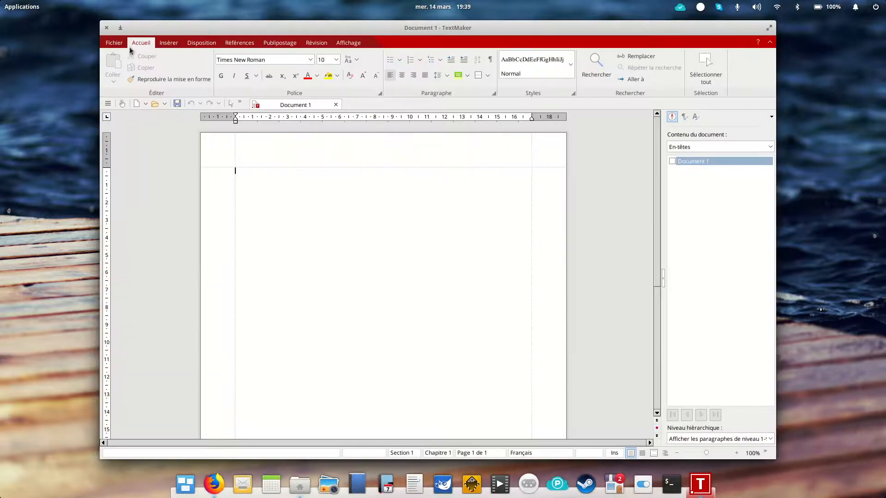
Step: Browse TextMaker's paragraph styles and Disposition tab, then close the document window
{"action": "left_click", "coordinate": [168, 43]}
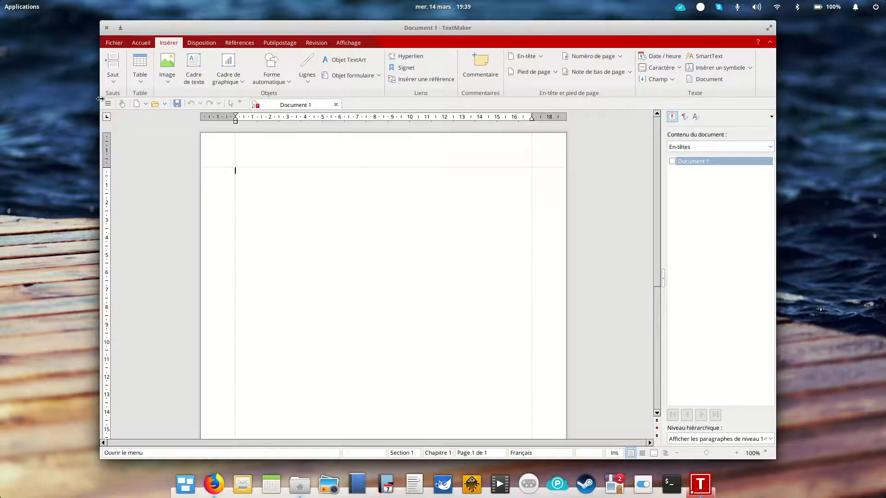
{"action": "left_click", "coordinate": [140, 43]}
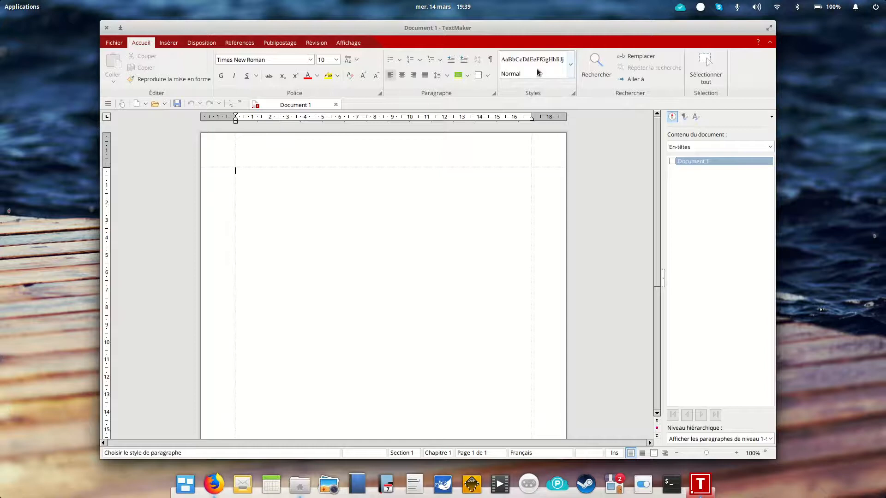
{"action": "left_click", "coordinate": [570, 63]}
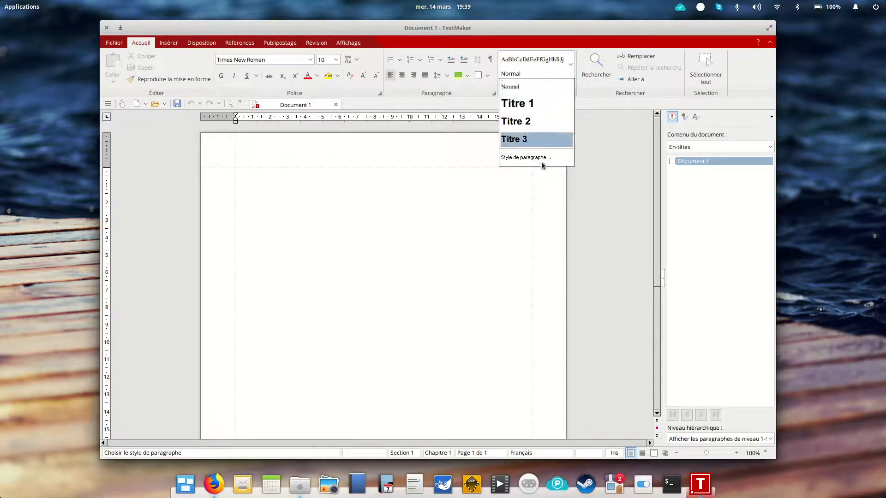
{"action": "left_click", "coordinate": [201, 43]}
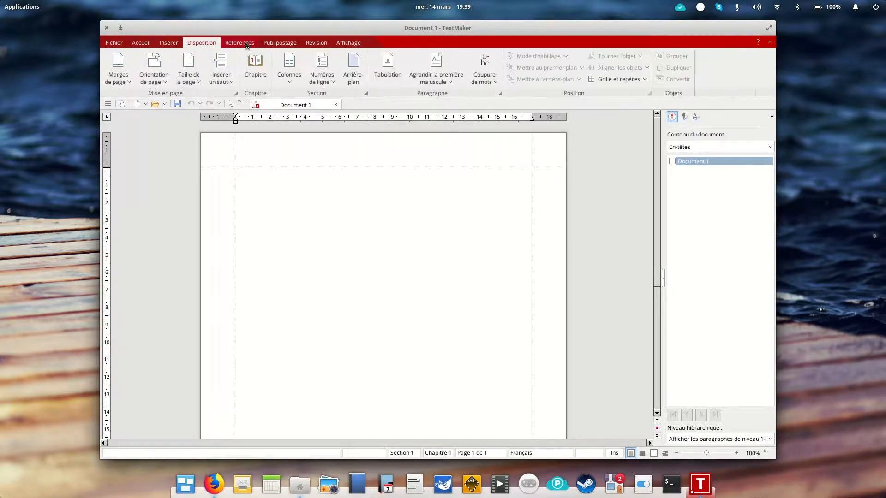
{"action": "left_click", "coordinate": [140, 42]}
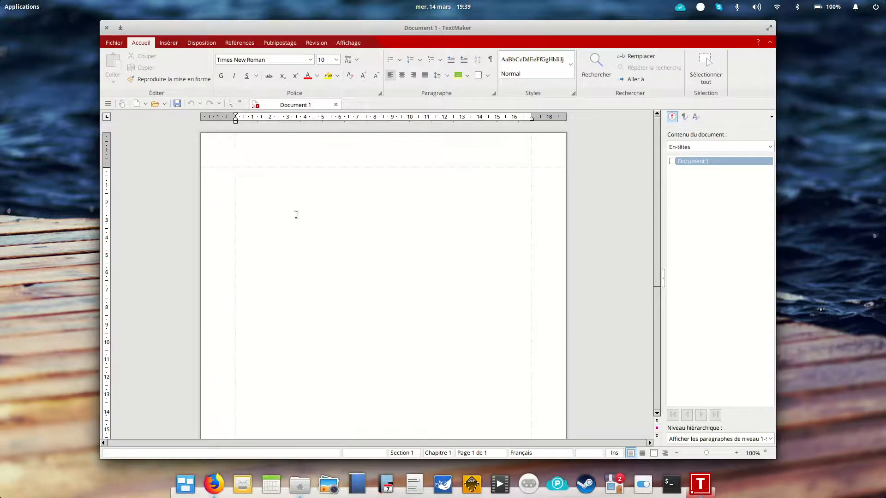
{"action": "right_click", "coordinate": [296, 214]}
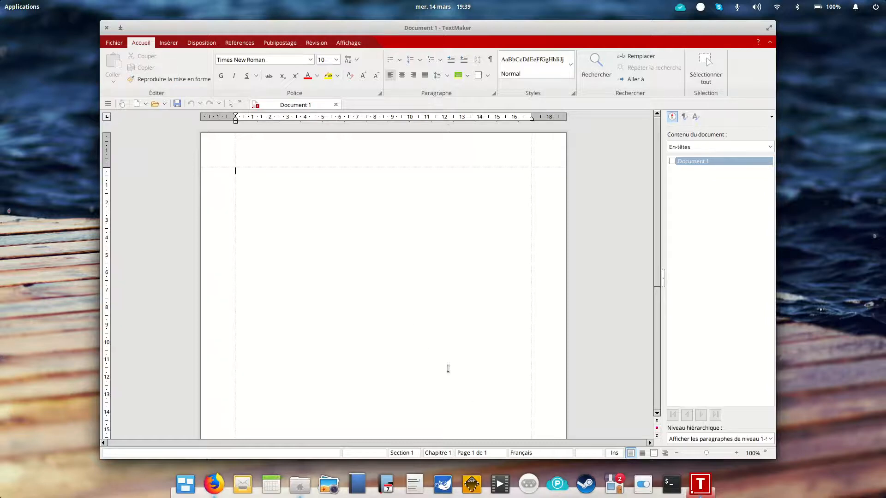
{"action": "mouse_move", "coordinate": [420, 449]}
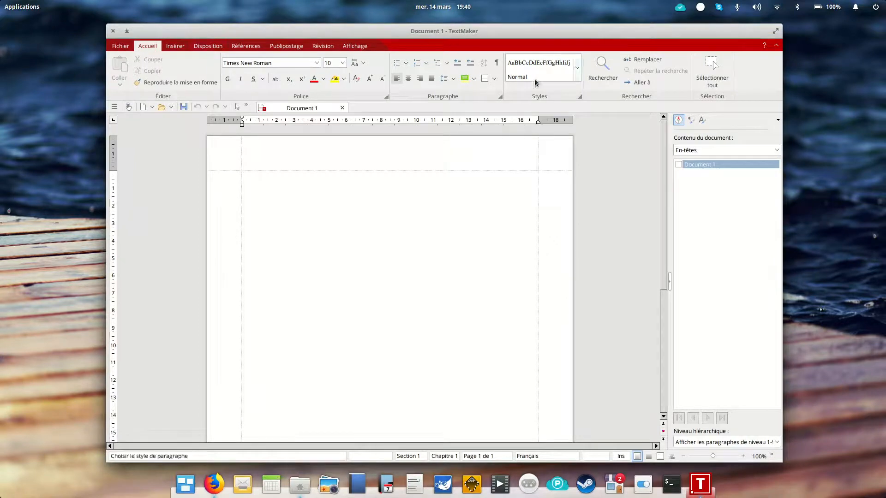
{"action": "mouse_move", "coordinate": [433, 134]}
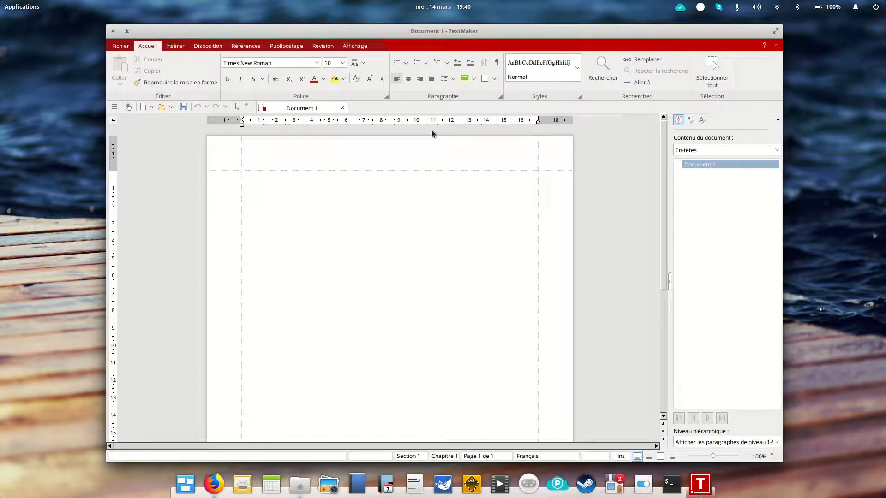
{"action": "mouse_move", "coordinate": [158, 85]}
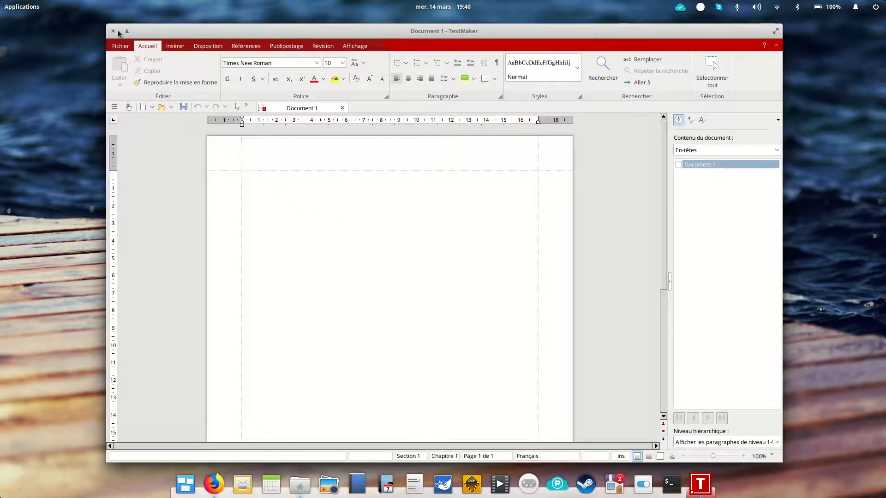
{"action": "left_click", "coordinate": [114, 31]}
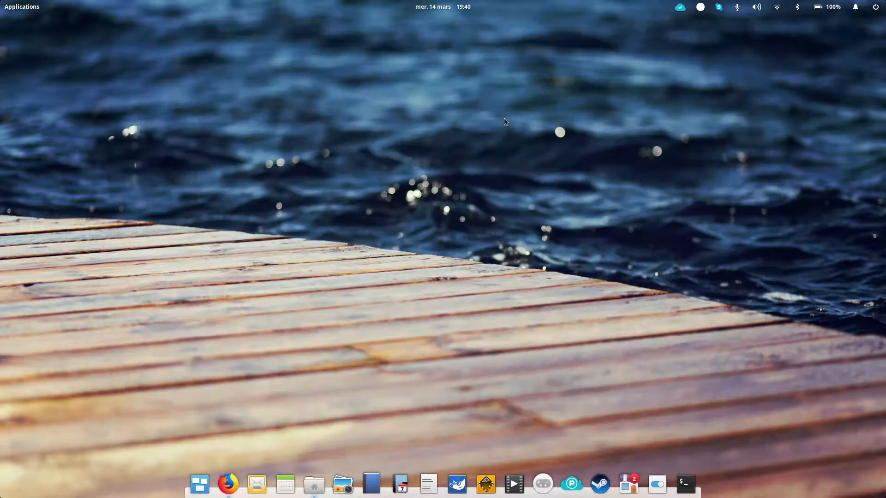
Step: Launch Firefox and go to calligra.org from a new tab's address bar
{"action": "left_click", "coordinate": [226, 488]}
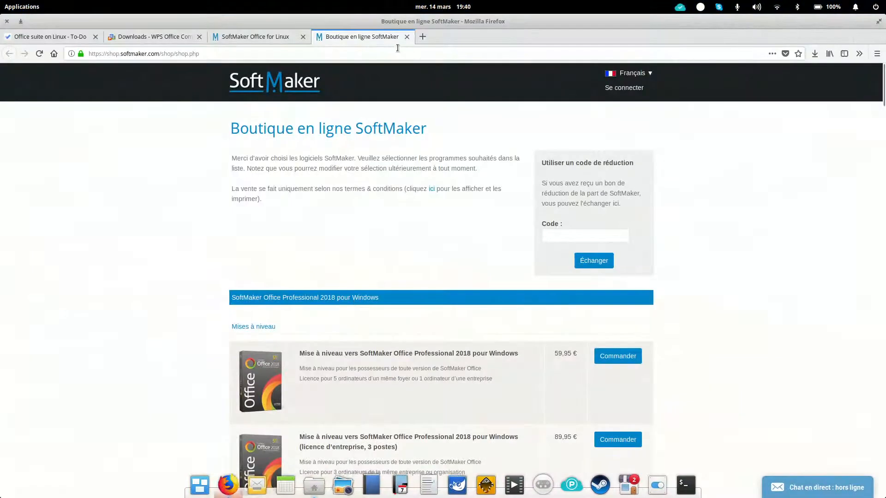
{"action": "left_click", "coordinate": [423, 37]}
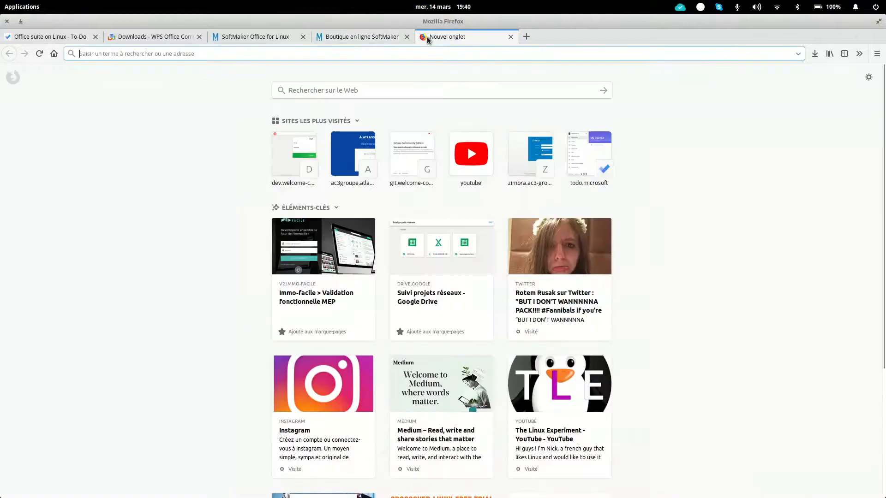
{"action": "type", "text": "calligra"}
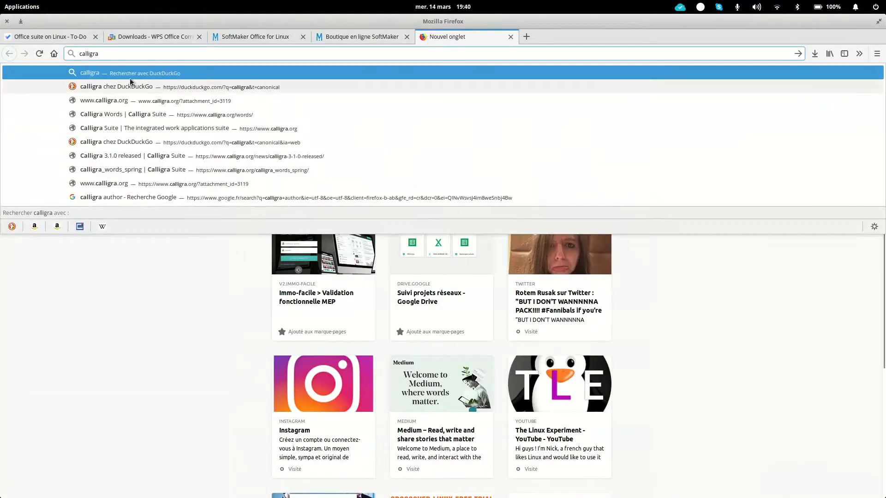
{"action": "left_click", "coordinate": [129, 87]}
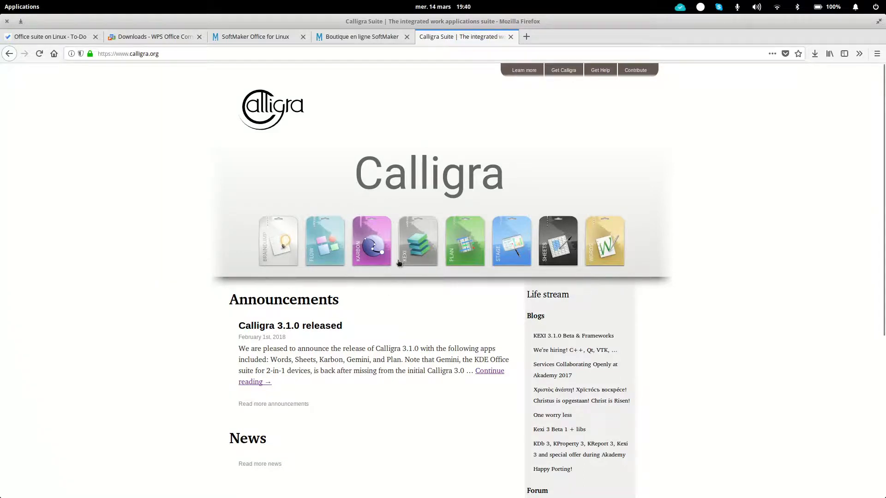
{"action": "mouse_move", "coordinate": [470, 209]}
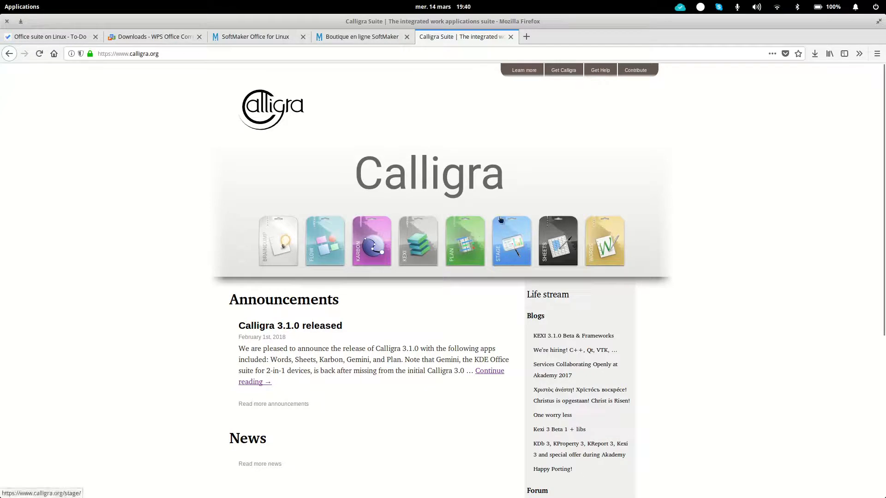
{"action": "mouse_move", "coordinate": [549, 243]}
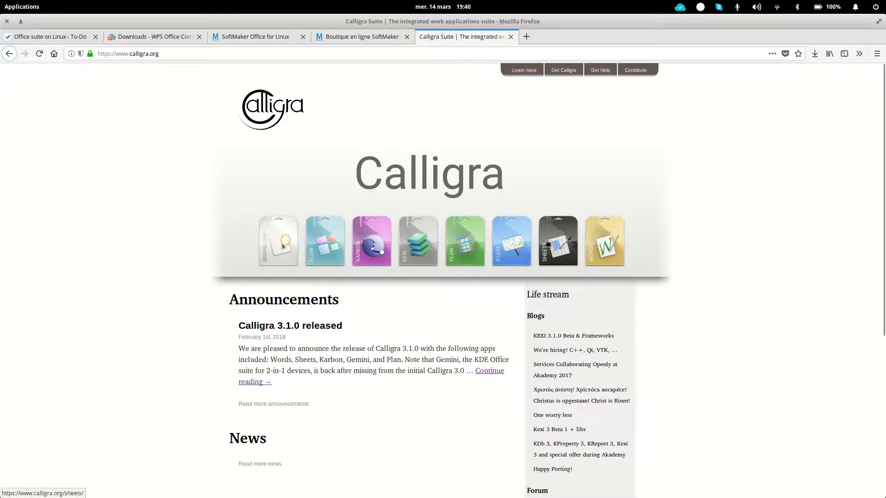
{"action": "mouse_move", "coordinate": [608, 245]}
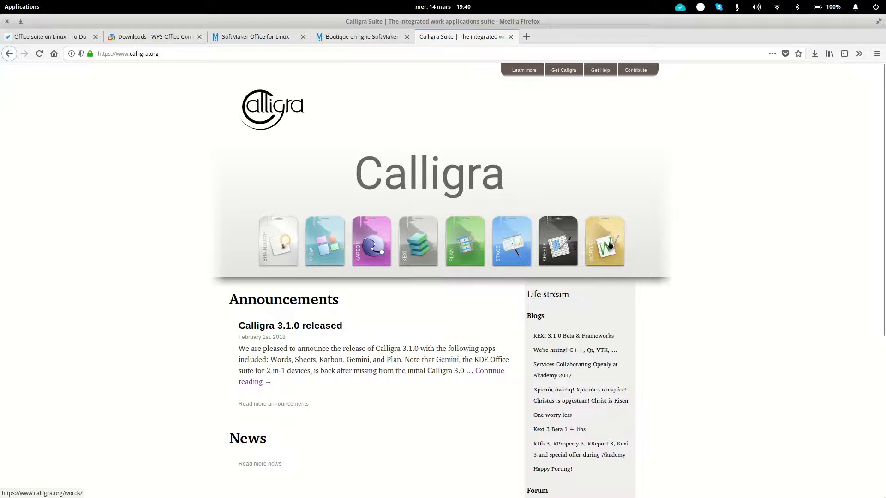
Step: View the Calligra Words screenshot page, then close the Calligra tab
{"action": "left_click", "coordinate": [604, 242]}
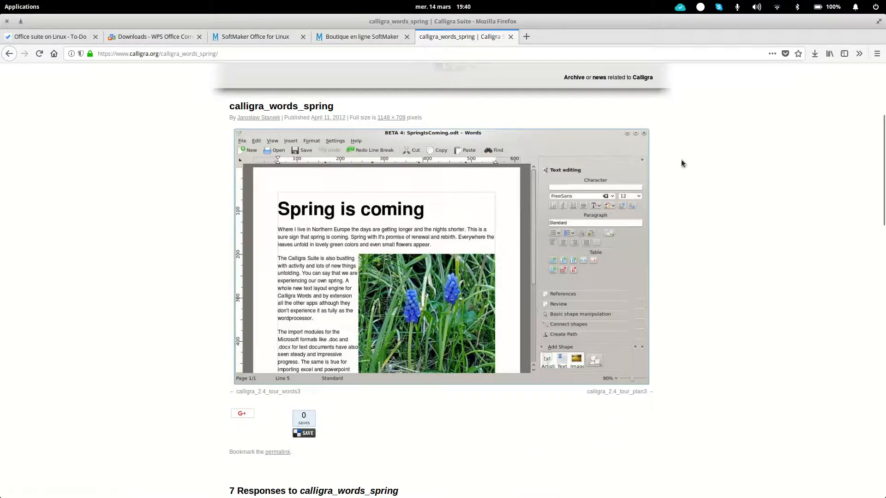
{"action": "mouse_move", "coordinate": [726, 264]}
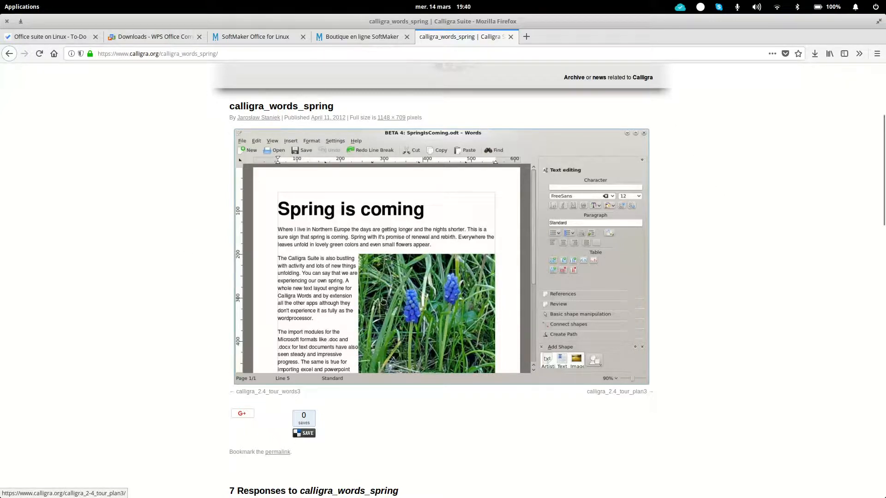
{"action": "mouse_move", "coordinate": [397, 192]}
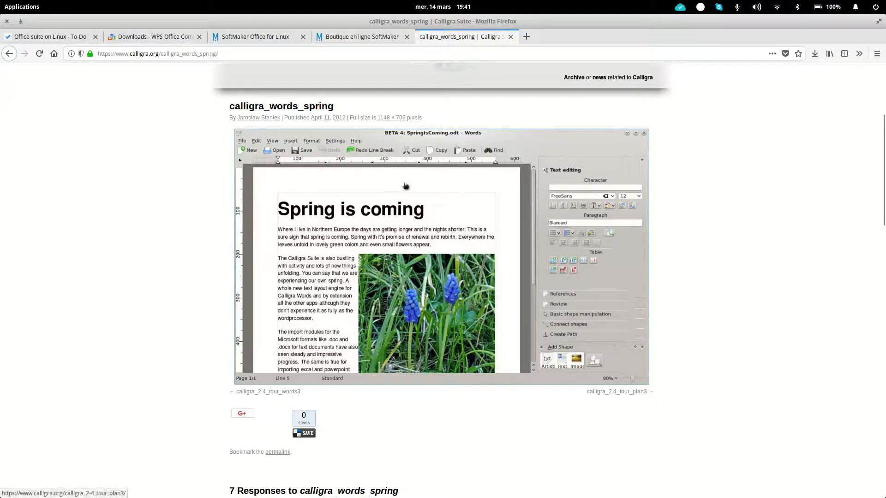
{"action": "scroll", "scroll_direction": "down", "scroll_amount": 3}
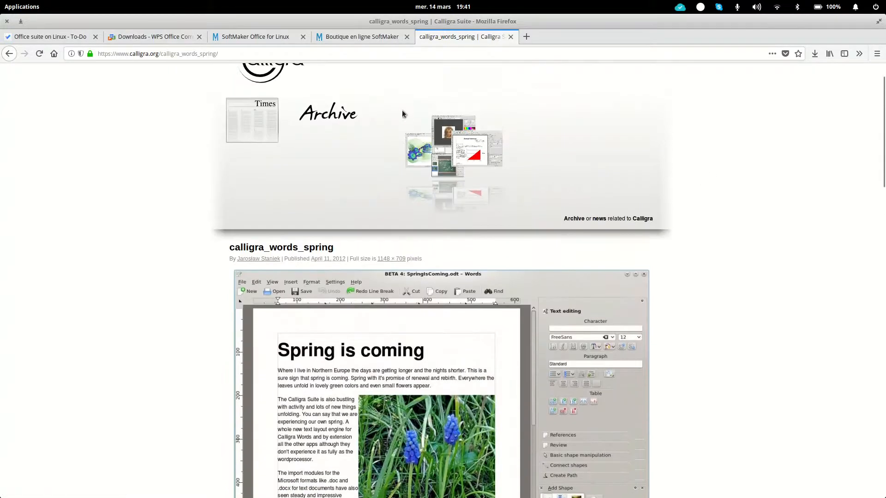
{"action": "left_click", "coordinate": [361, 37]}
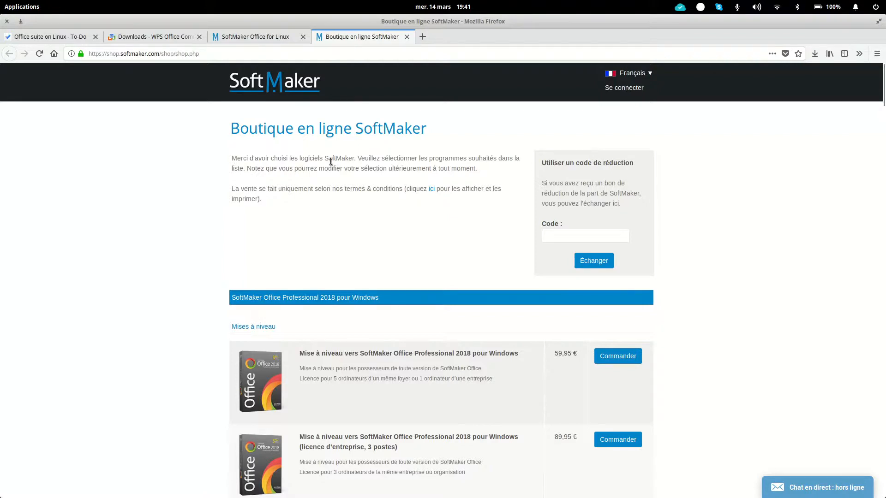
{"action": "mouse_move", "coordinate": [374, 196]}
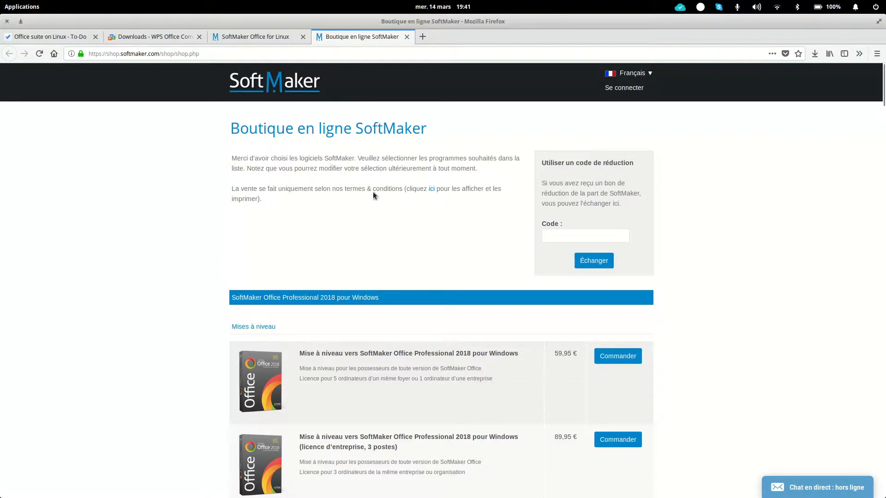
{"action": "mouse_move", "coordinate": [425, 179]}
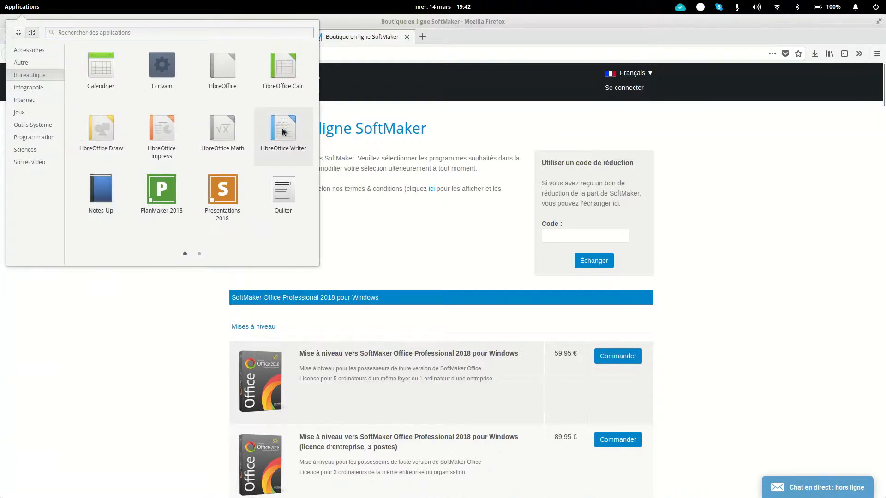
Step: Launch LibreOffice Writer, show the Origine tab and place the cursor in the blank page
{"action": "left_click", "coordinate": [284, 126]}
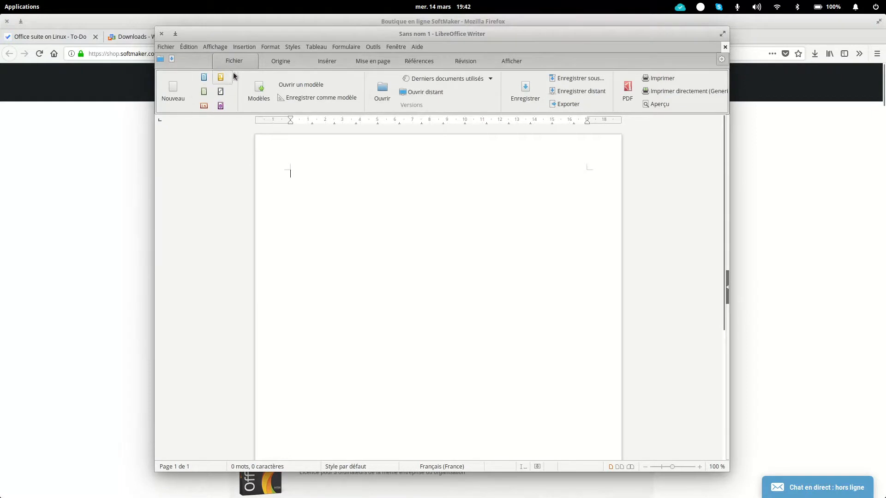
{"action": "left_click", "coordinate": [280, 61]}
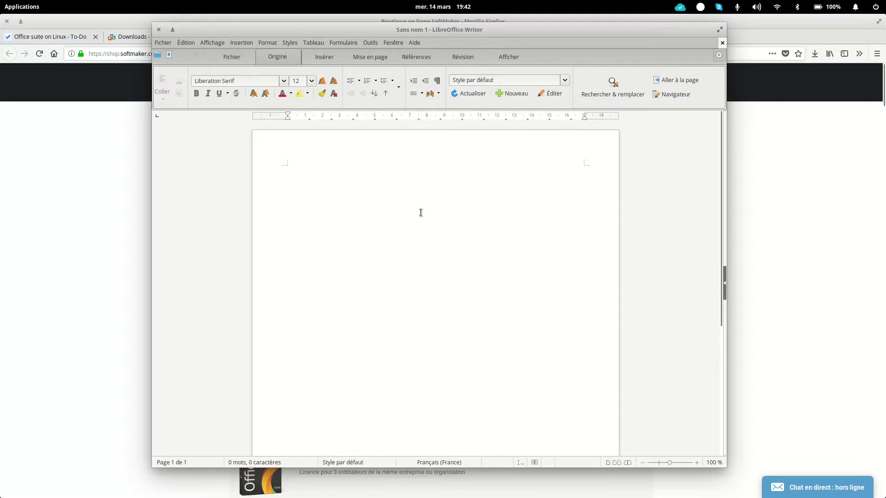
{"action": "left_click", "coordinate": [287, 168]}
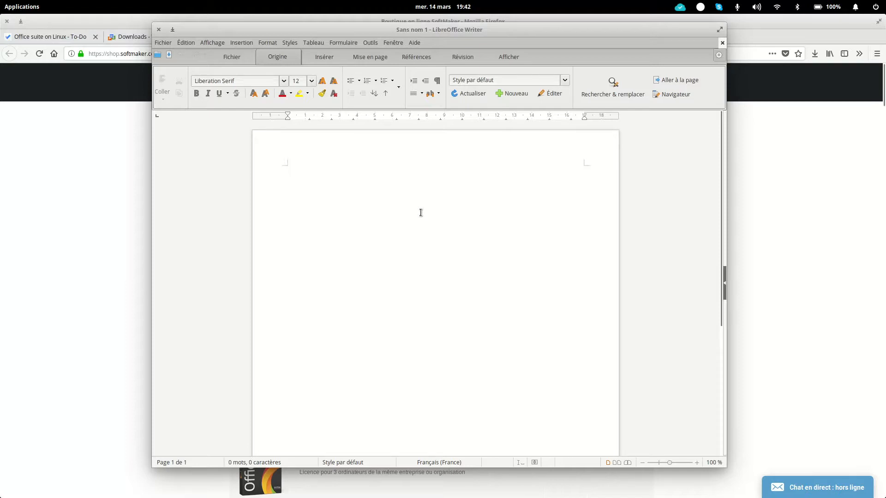
{"action": "left_click", "coordinate": [287, 168]}
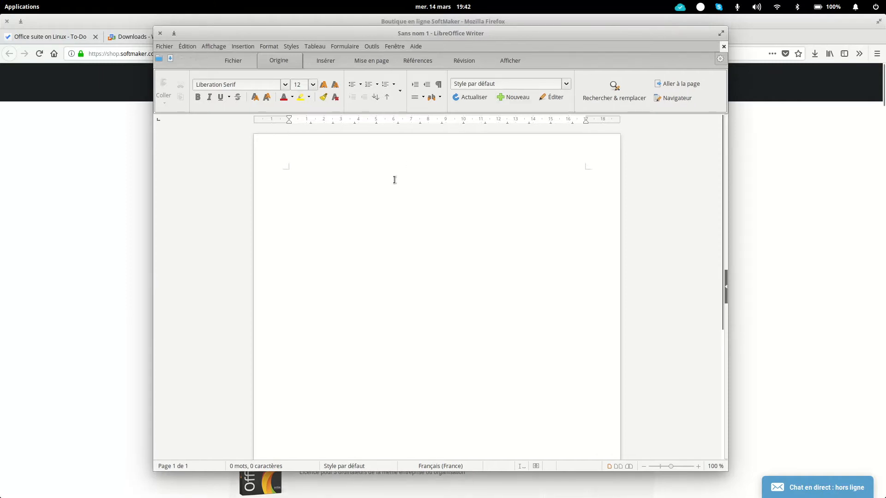
{"action": "left_click", "coordinate": [288, 171]}
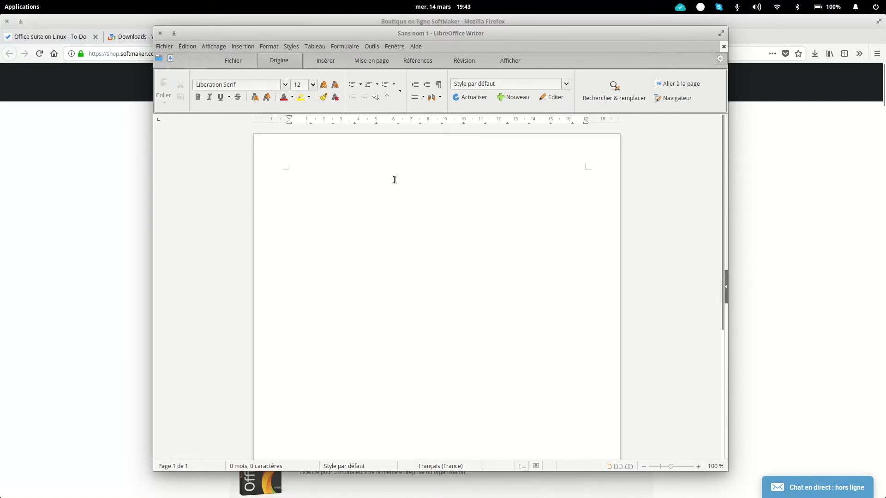
{"action": "left_click", "coordinate": [288, 171]}
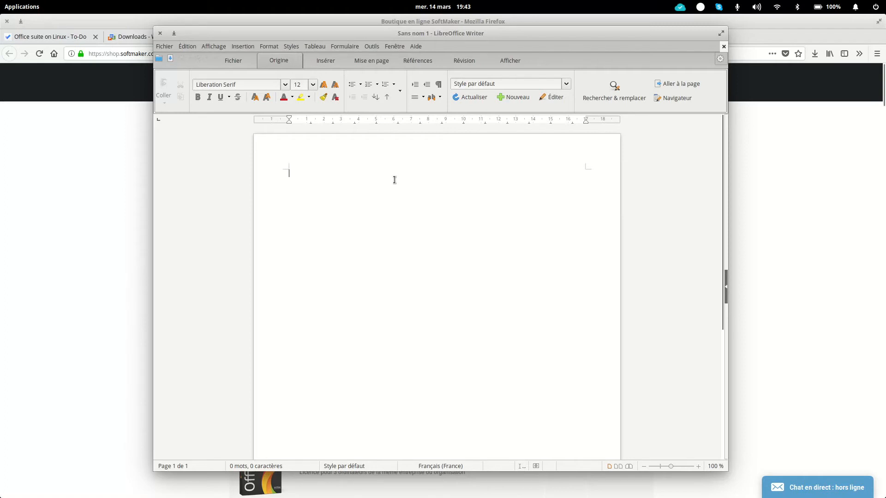
{"action": "mouse_move", "coordinate": [346, 166]}
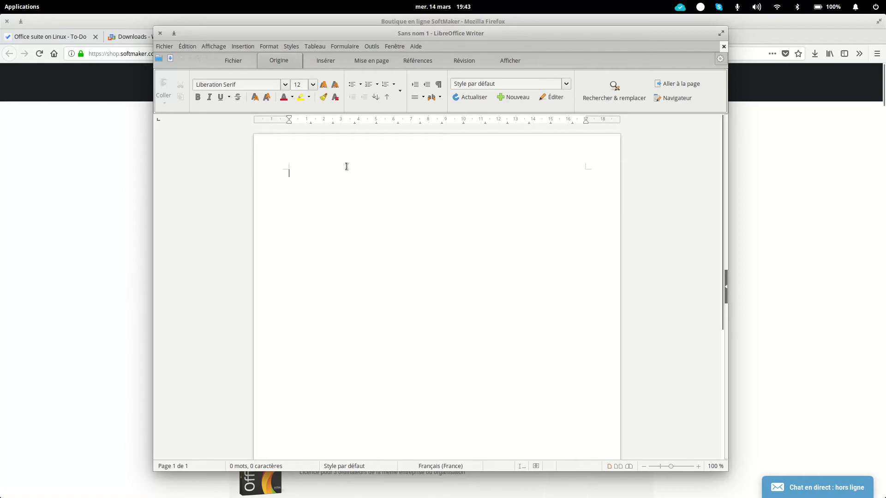